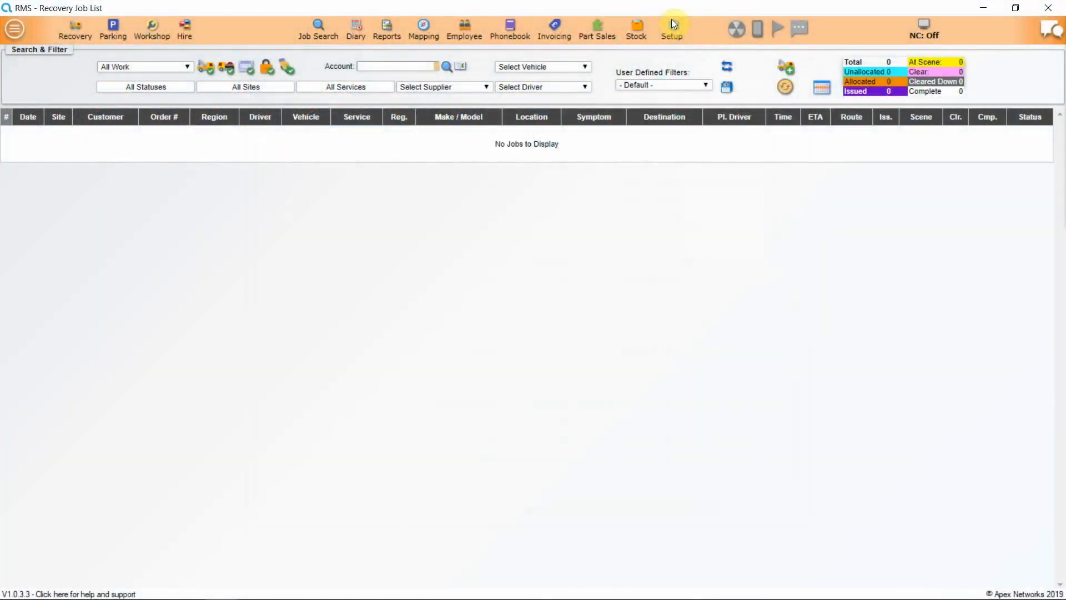
# Open the Manage Rate Cards window from Setup > Financial > Rate Cards
pyautogui.click(671, 28)
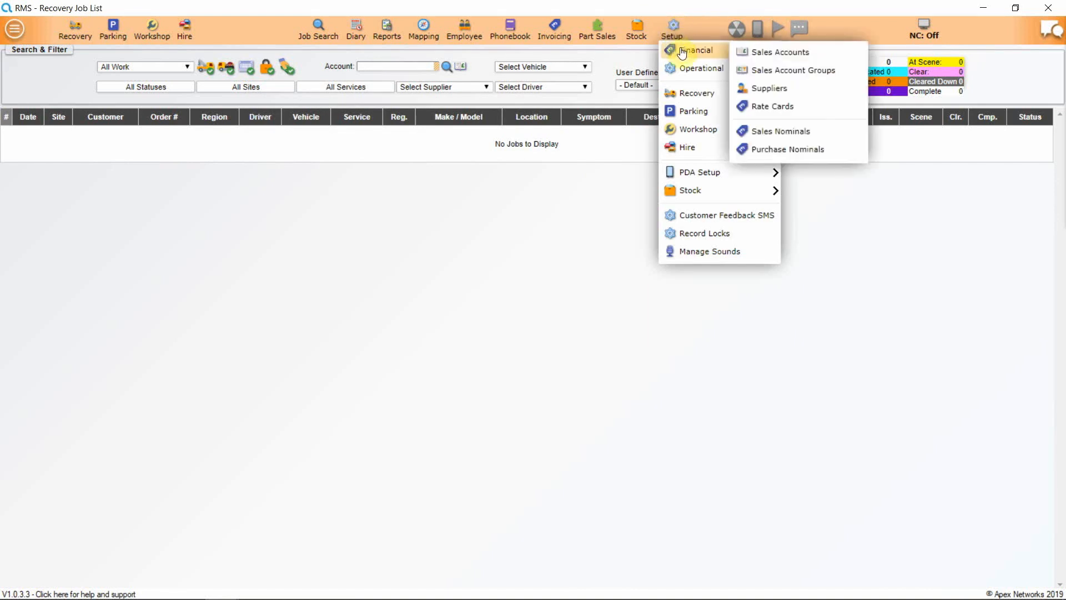
pyautogui.moveTo(769, 70)
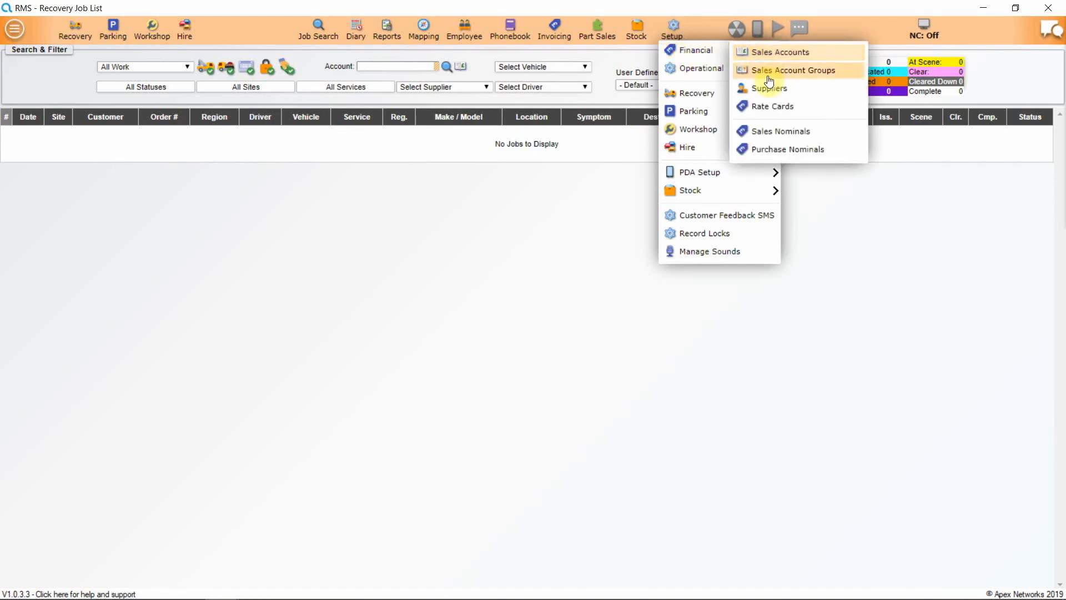
pyautogui.click(772, 106)
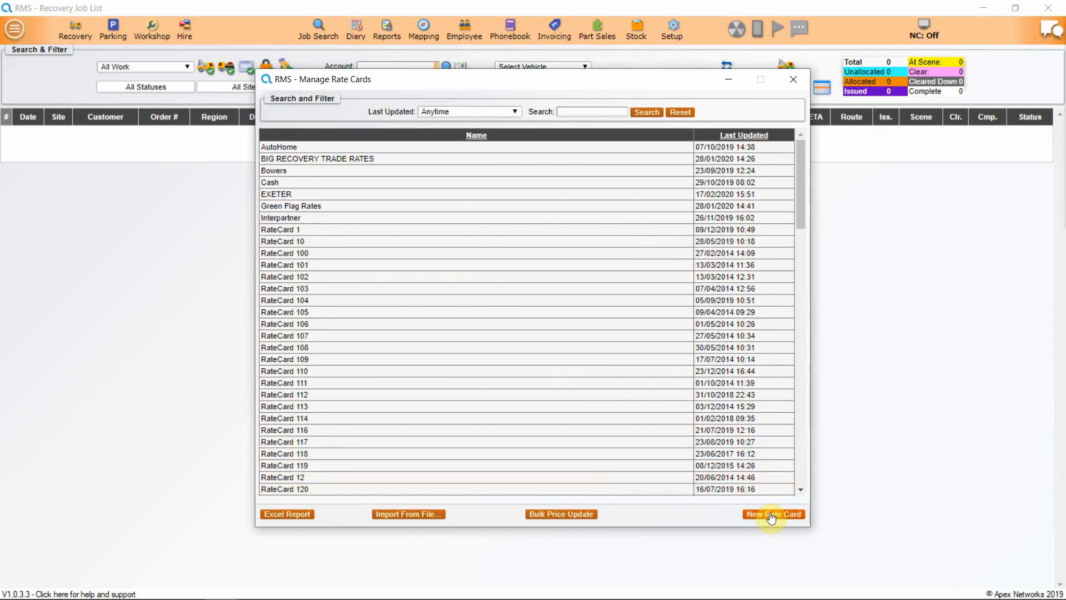
# Create a new rate card named 'Demo Rates' and save it
pyautogui.click(773, 513)
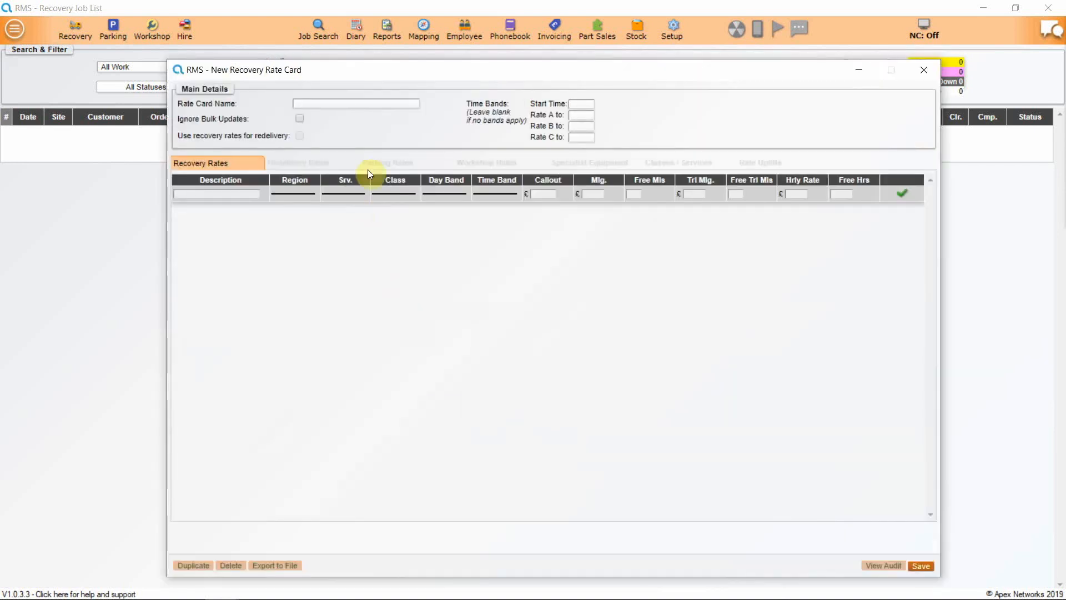
pyautogui.write('De')
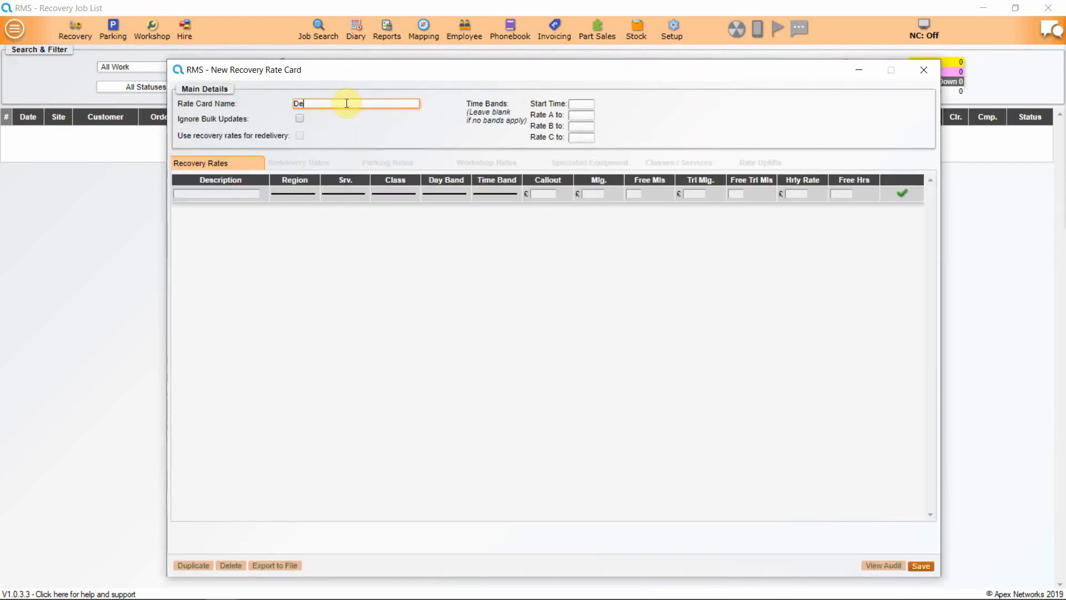
pyautogui.write('mo Rate')
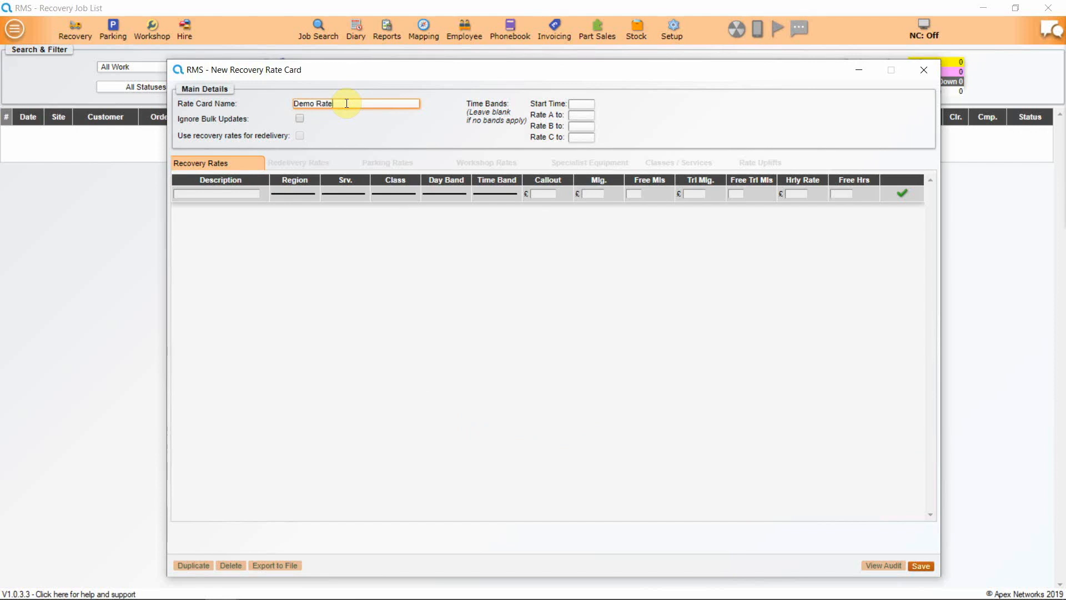
pyautogui.write('s')
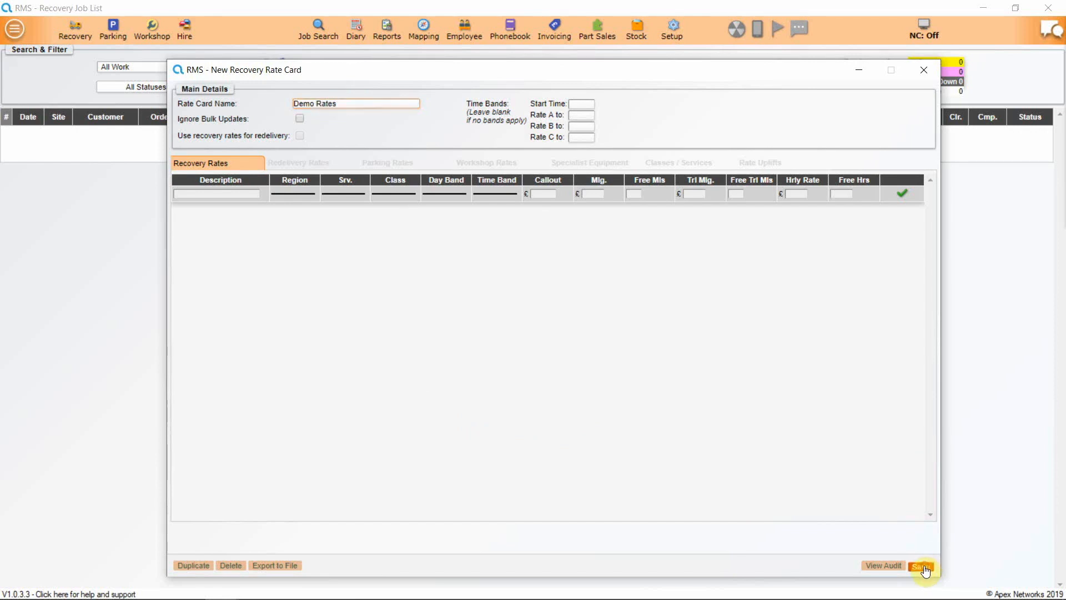
pyautogui.click(921, 565)
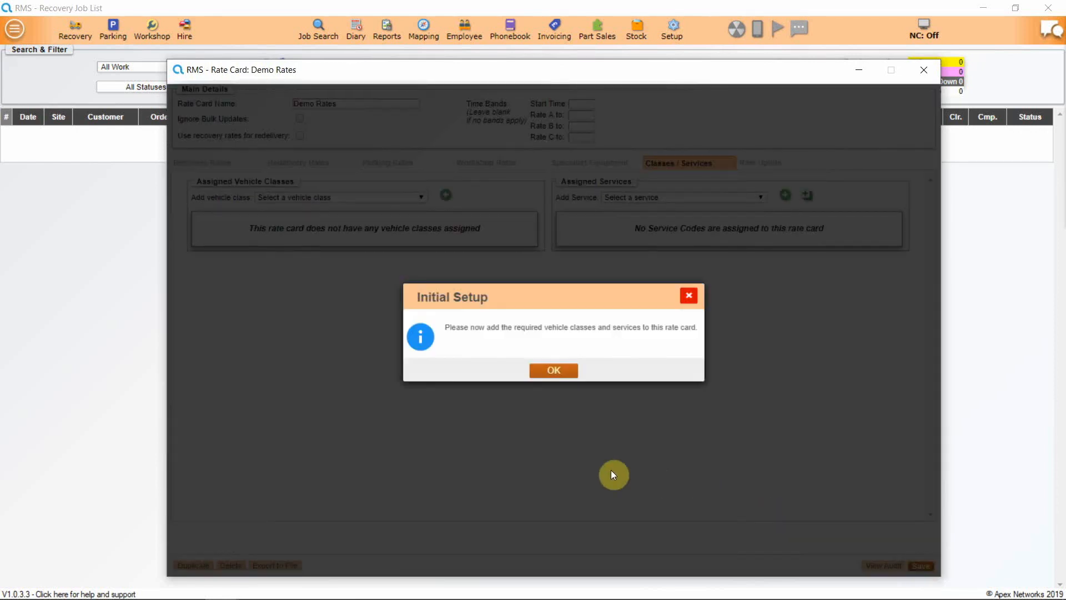
pyautogui.moveTo(566, 401)
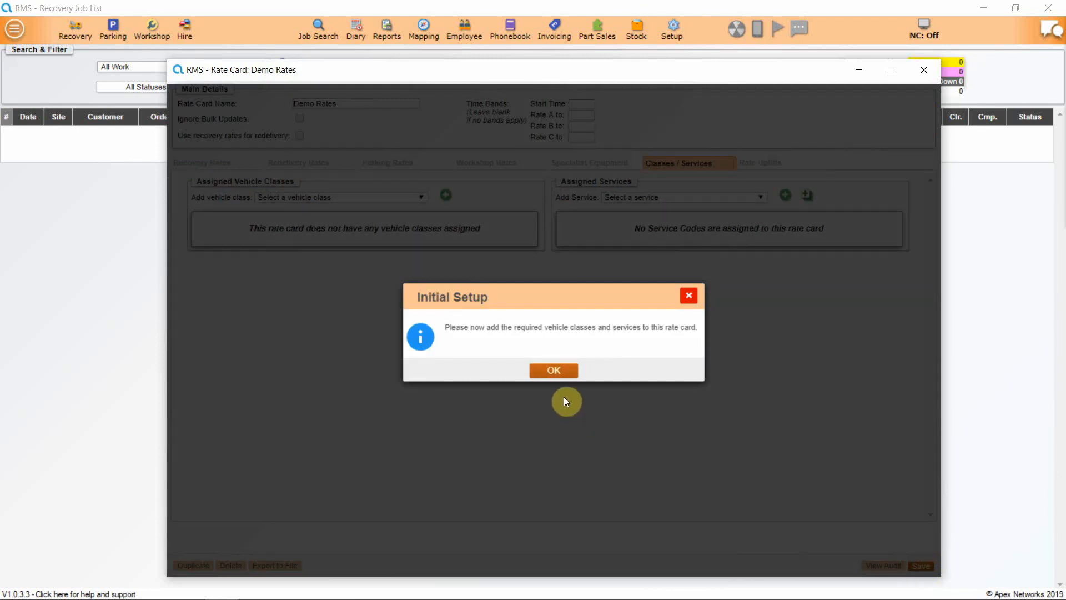
# Dismiss the initial setup notice and add the Car vehicle class to Demo Rates
pyautogui.click(553, 370)
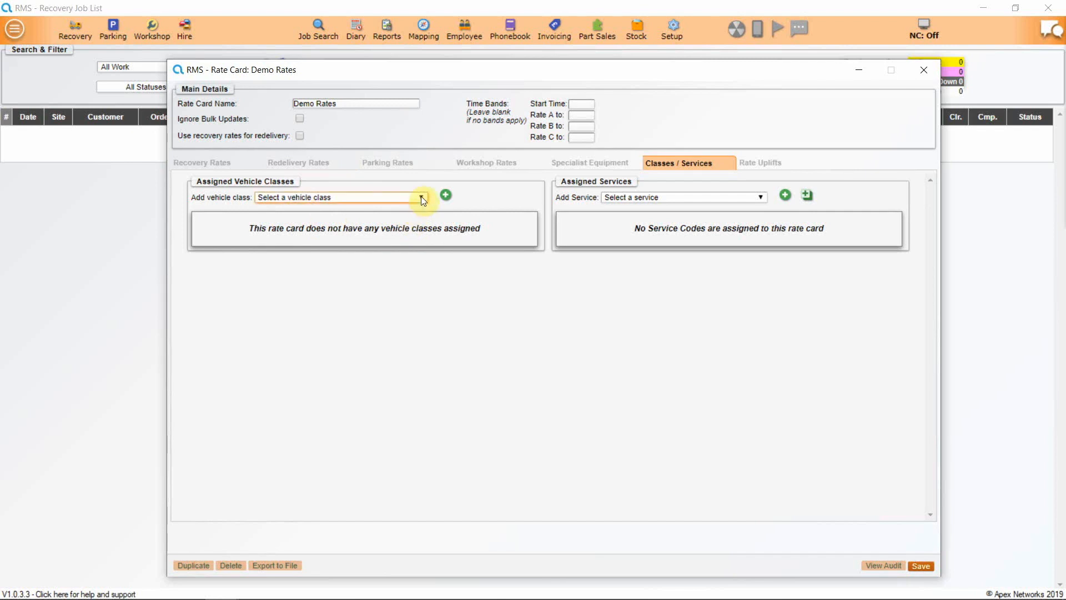
pyautogui.click(420, 197)
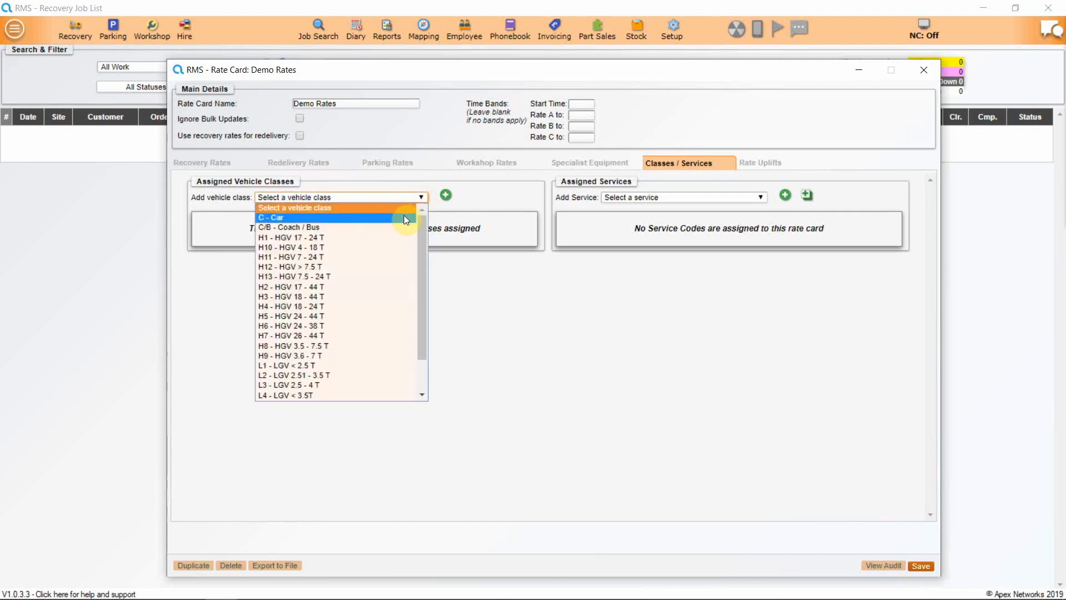
pyautogui.click(271, 217)
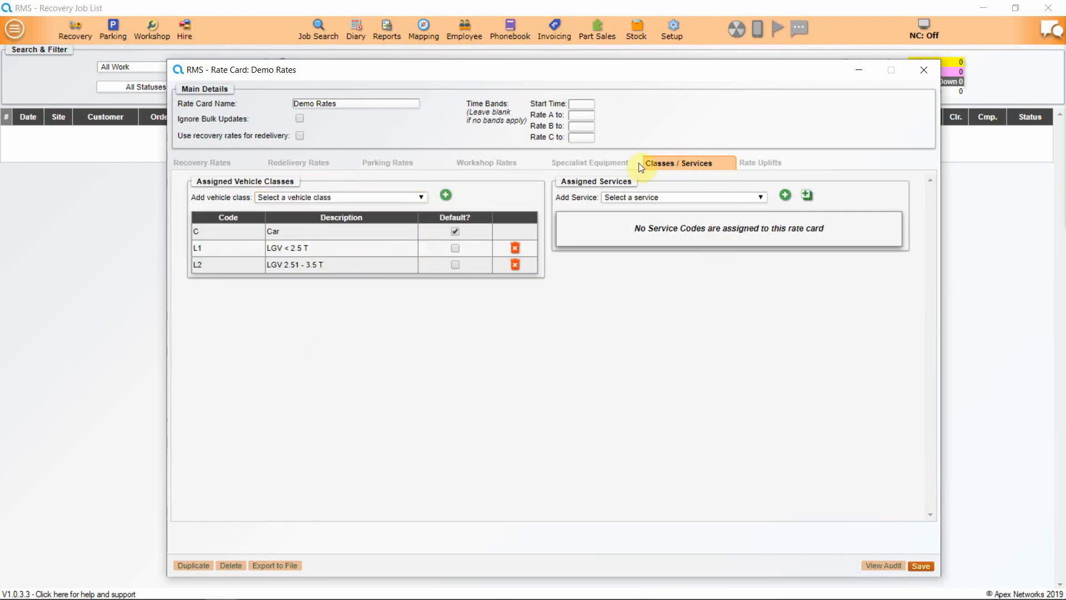
# Assign the RS - Roadside Assistance service to Demo Rates and mark it as default
pyautogui.click(759, 198)
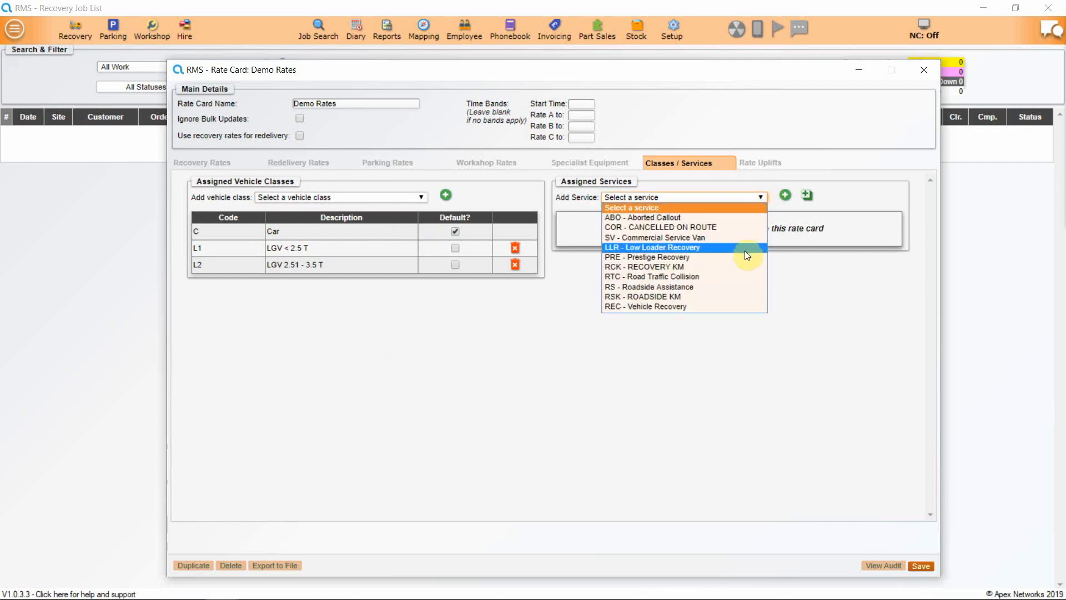
pyautogui.moveTo(748, 287)
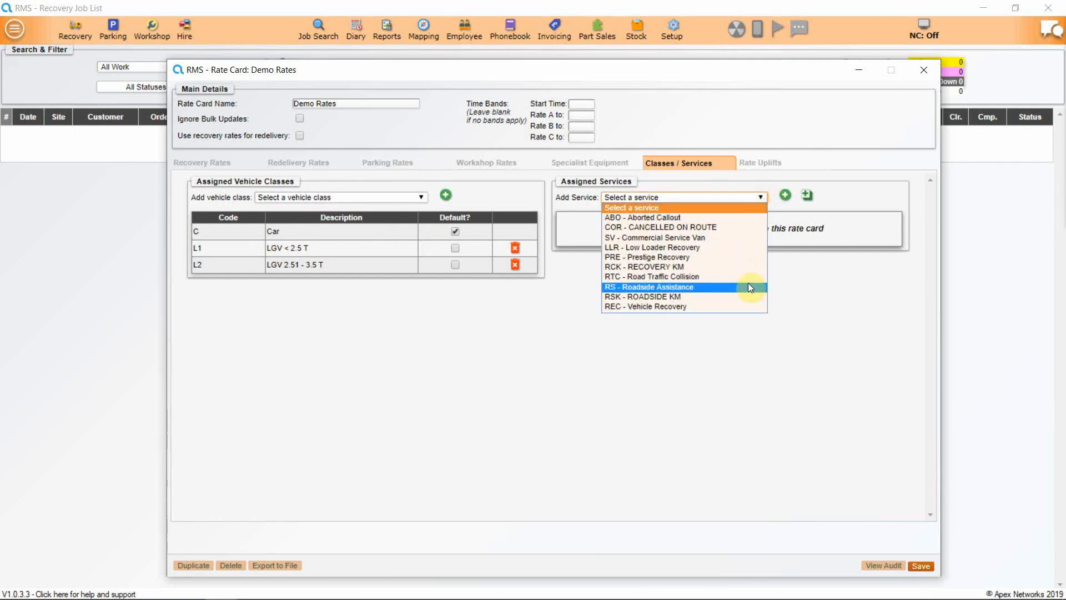
pyautogui.click(648, 287)
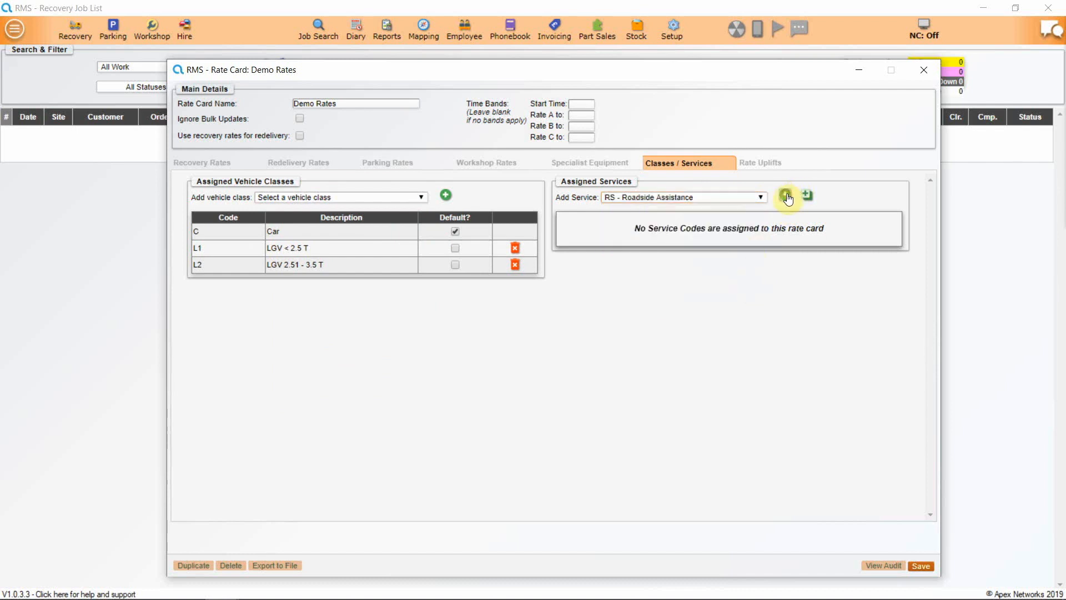
pyautogui.click(806, 196)
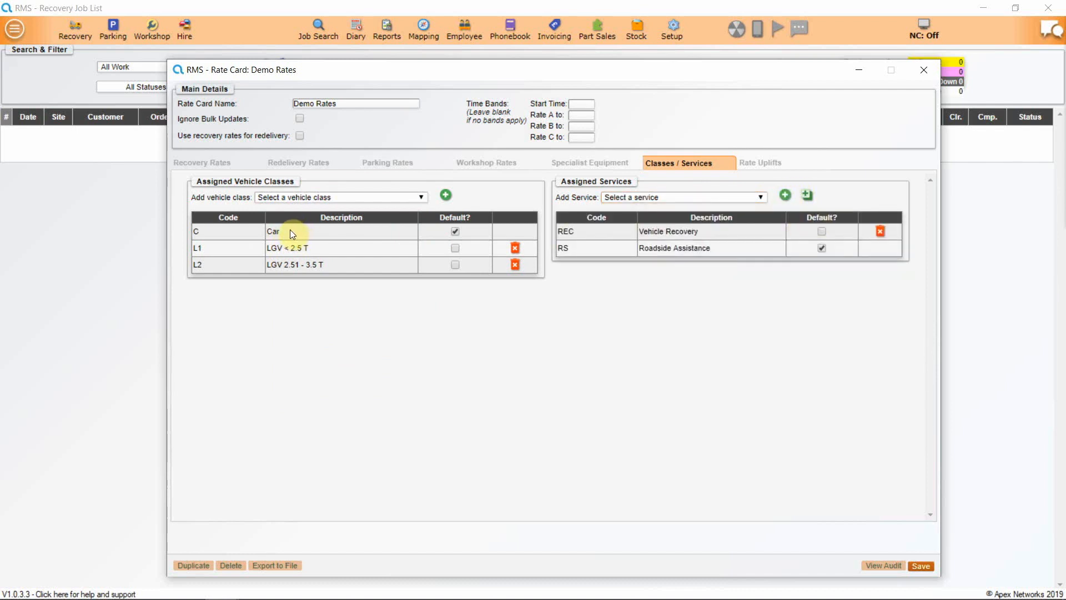
pyautogui.moveTo(320, 252)
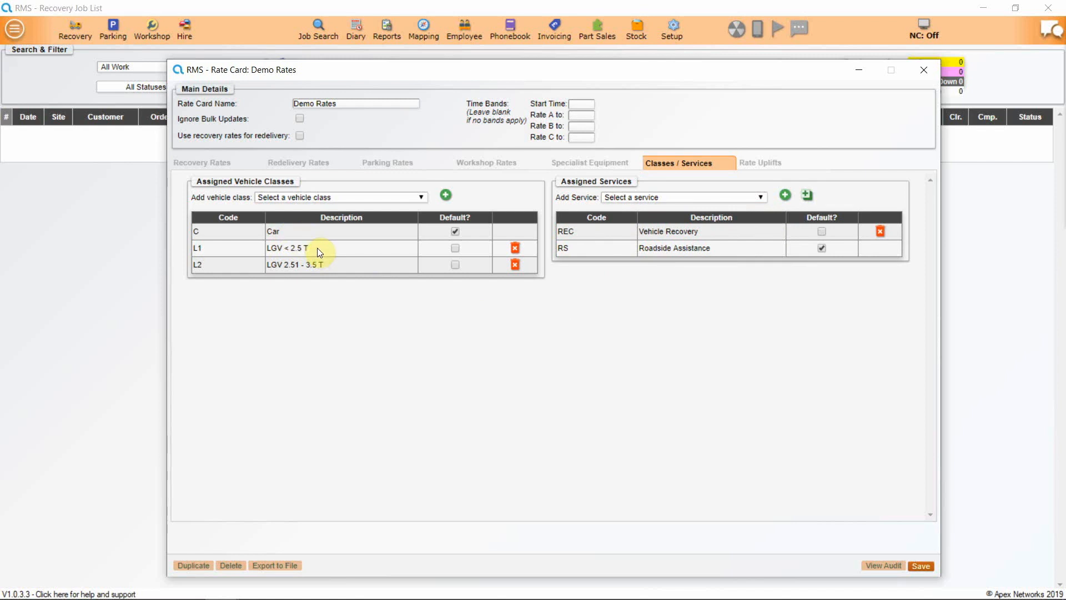
pyautogui.moveTo(350, 267)
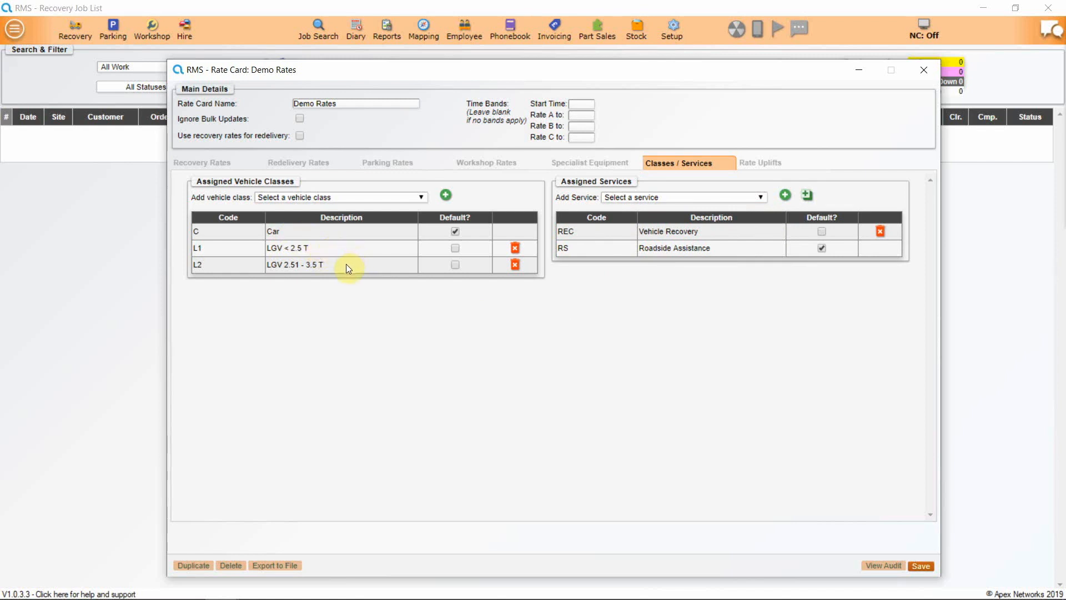
pyautogui.moveTo(538, 345)
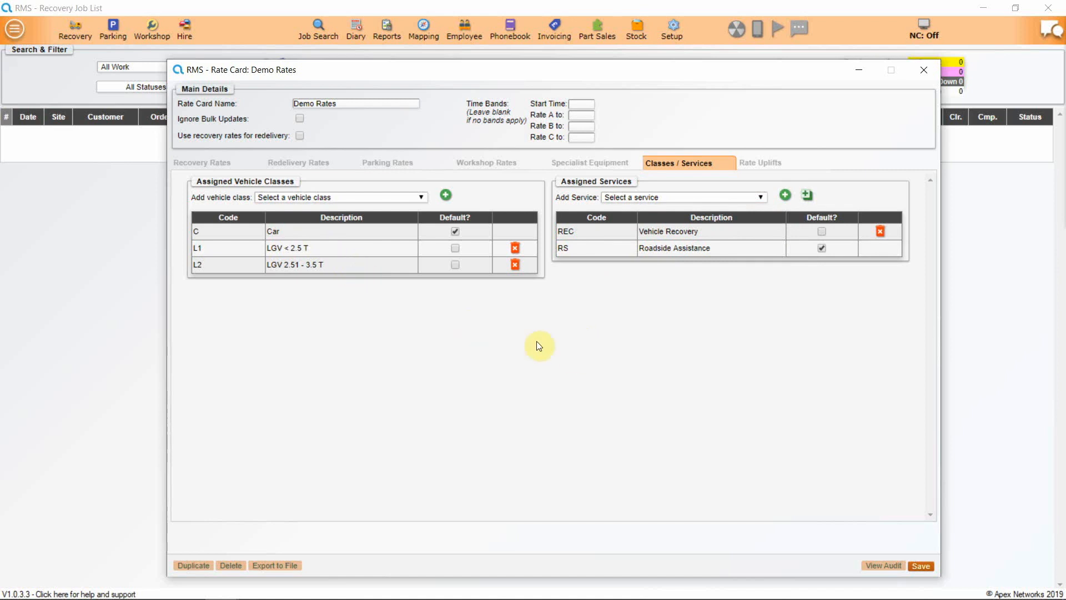
pyautogui.moveTo(644, 231)
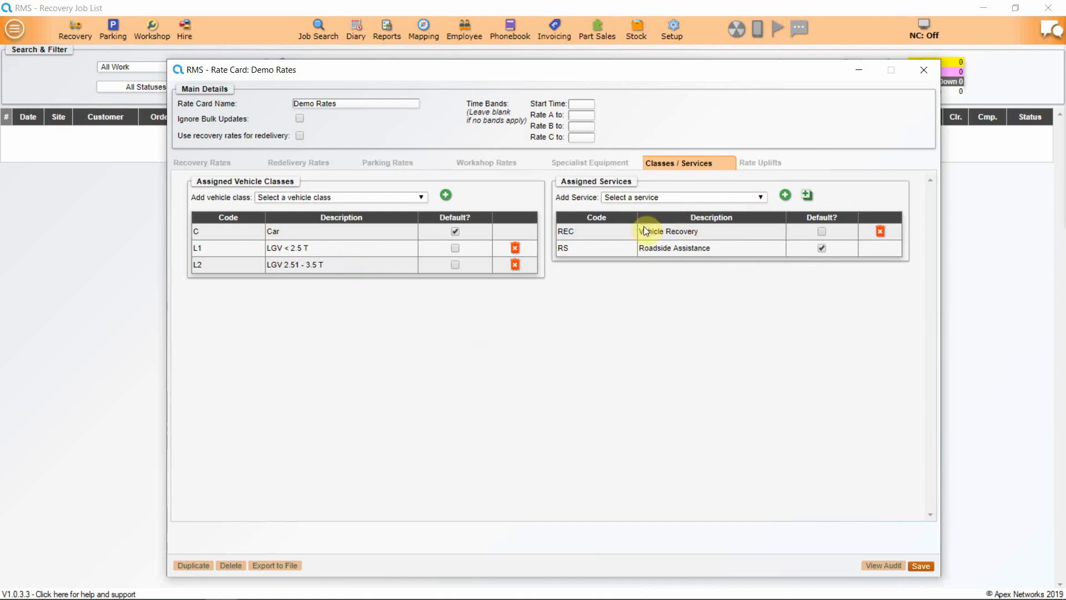
pyautogui.moveTo(690, 254)
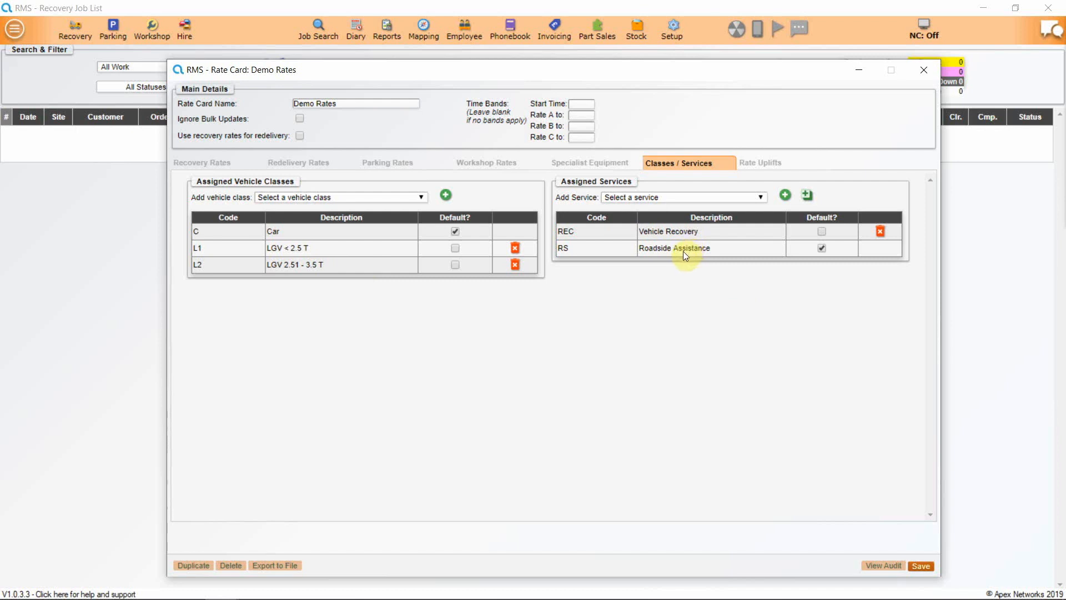
pyautogui.moveTo(812, 262)
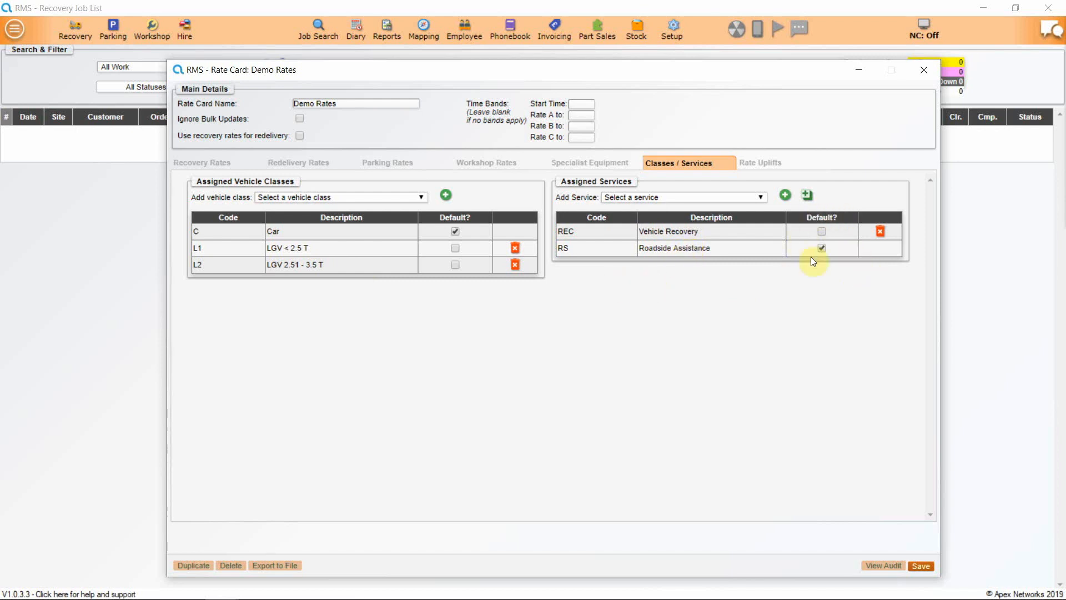
pyautogui.moveTo(761, 319)
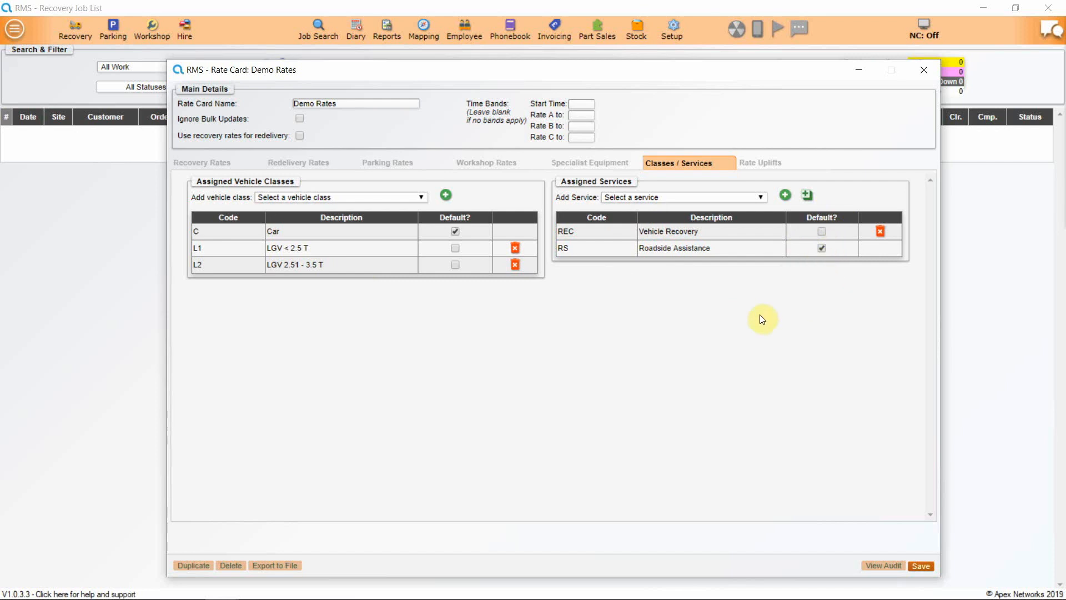
pyautogui.moveTo(700, 370)
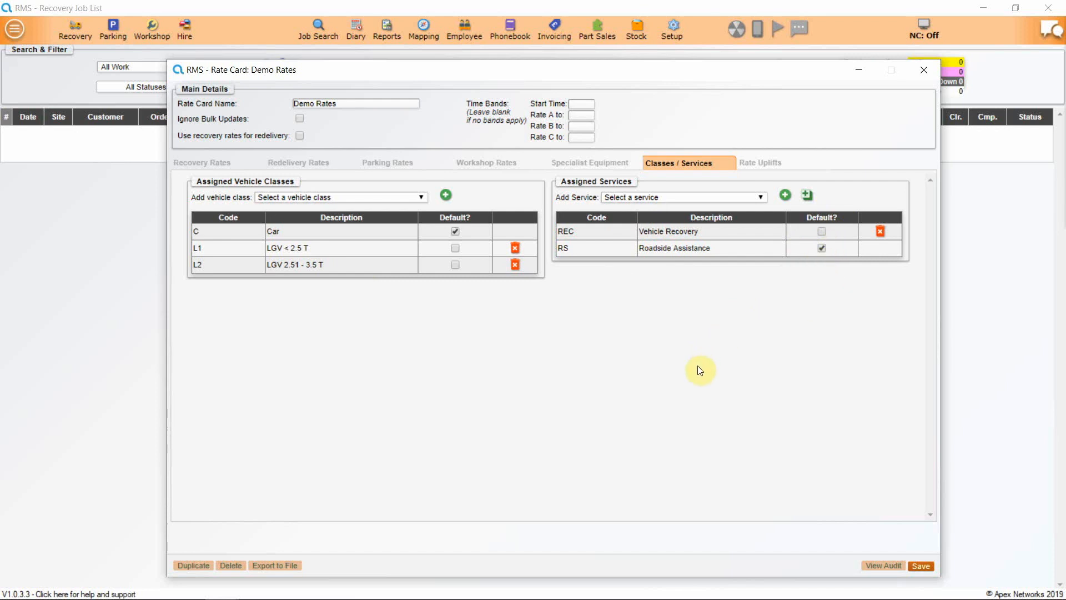
pyautogui.moveTo(326, 236)
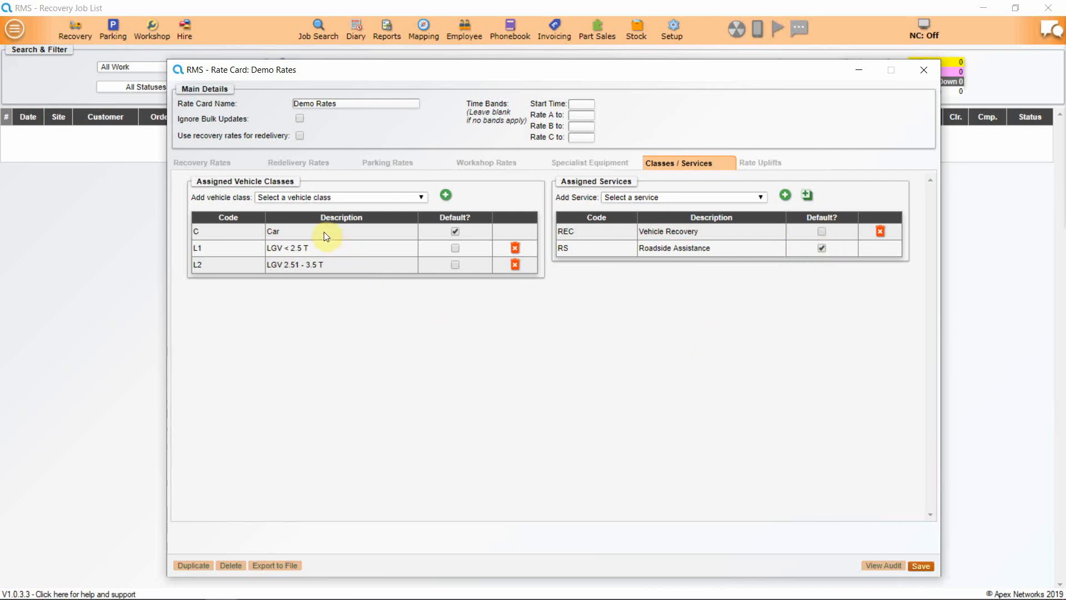
pyautogui.click(820, 249)
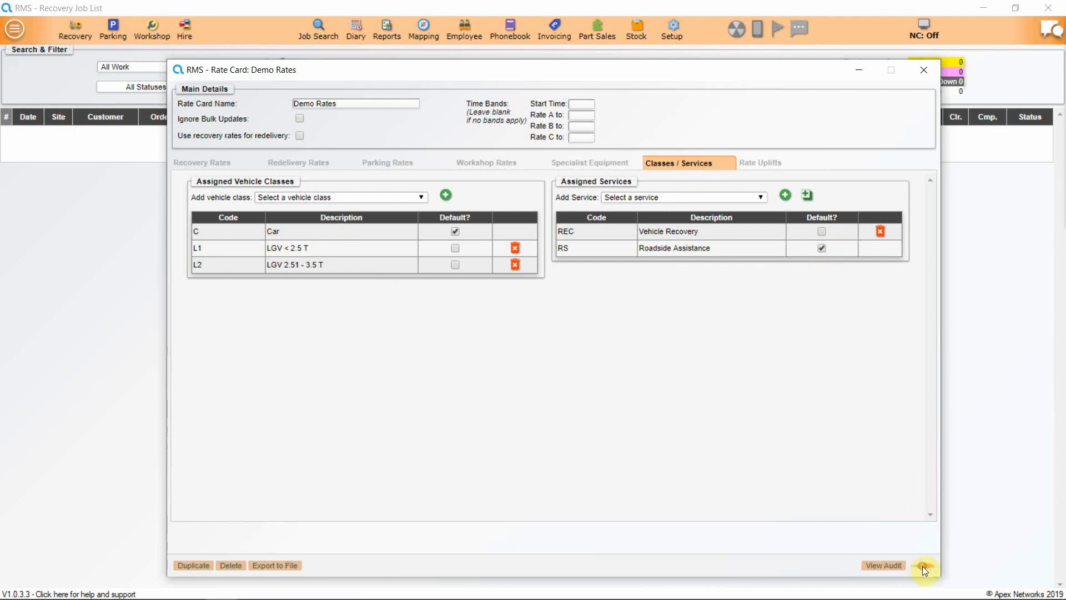
# Set time bands to start 07:00, Rate A to 19:00, Rate B to 07:00, and save
pyautogui.click(201, 162)
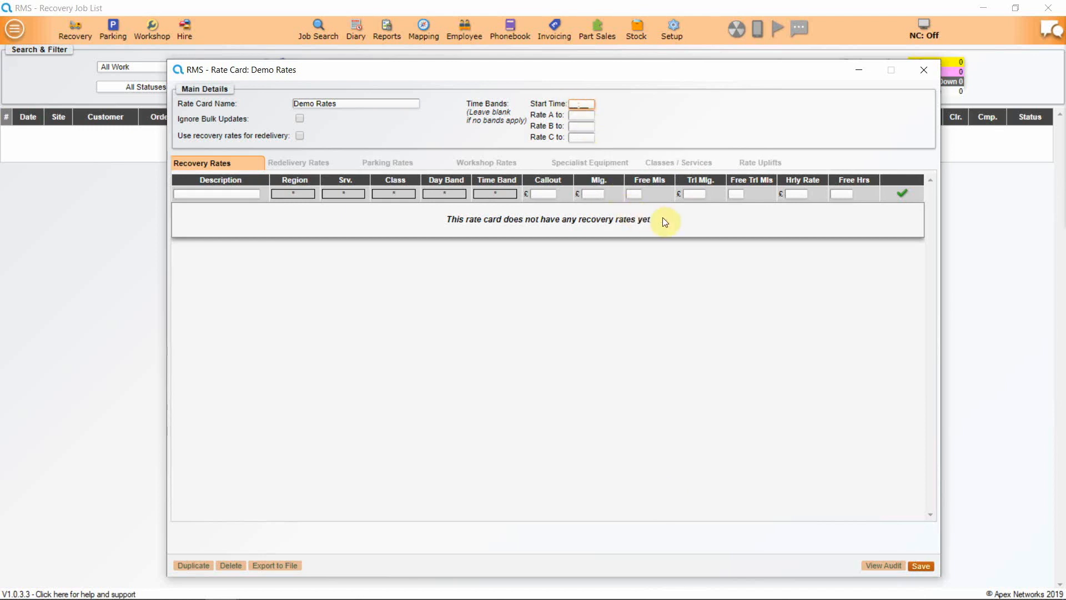
pyautogui.write('07:00')
pyautogui.click(581, 114)
pyautogui.write('19:00')
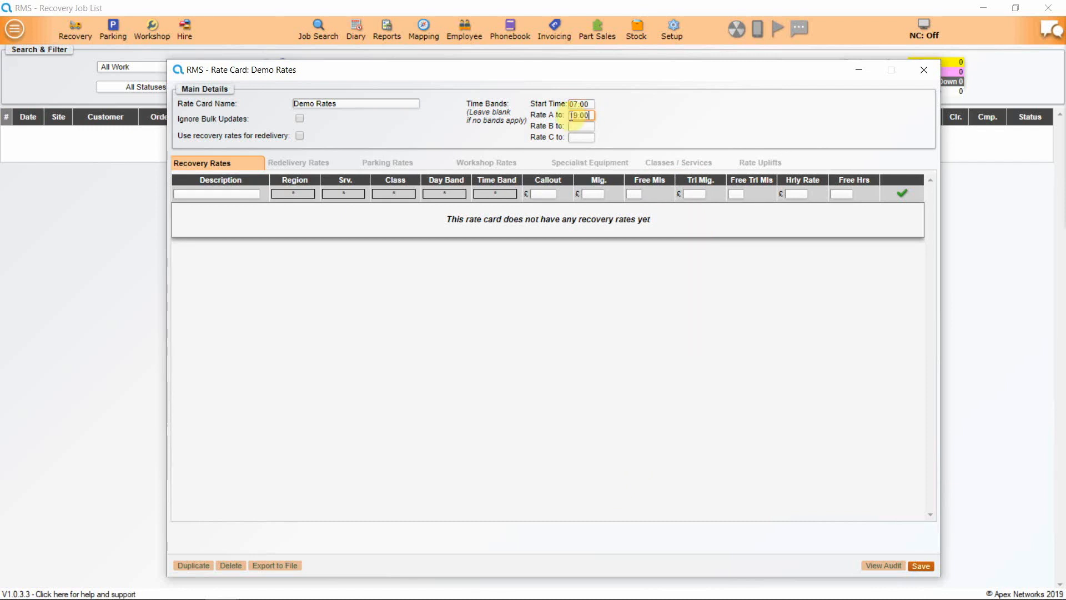
pyautogui.click(581, 126)
pyautogui.write('07:00')
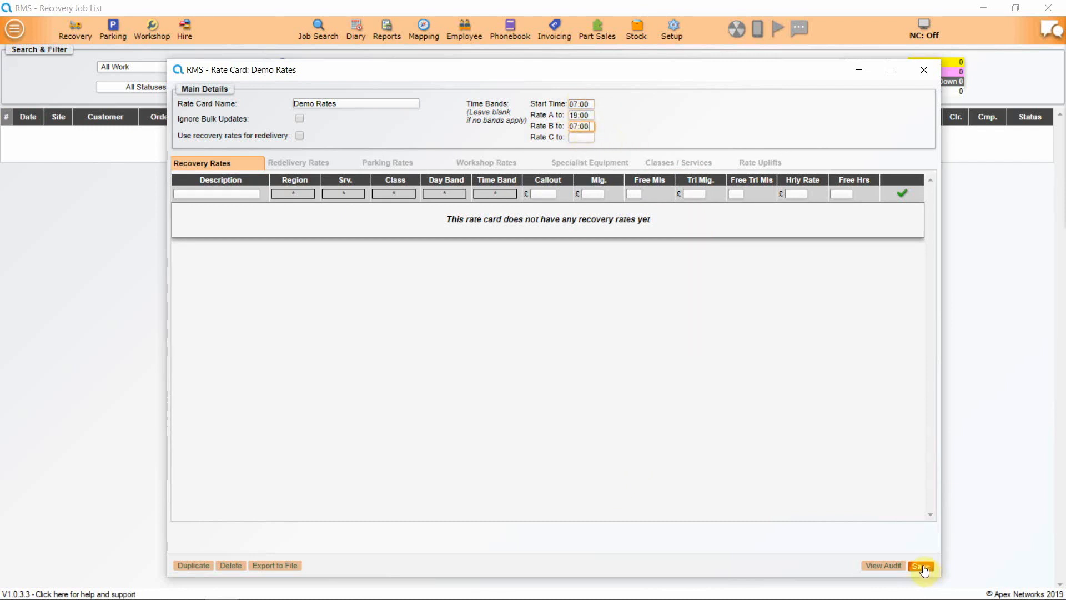
pyautogui.click(921, 565)
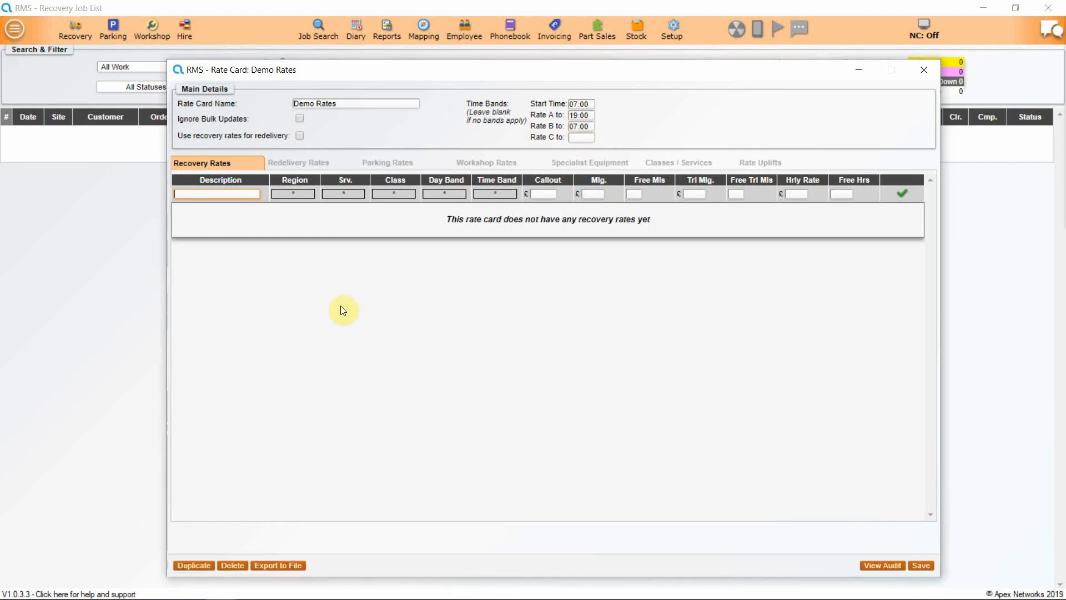
# Start a Rescue line: any region, service RS, classes Car and LGV < 2.5 T, weekdays, band A
pyautogui.write('Resc')
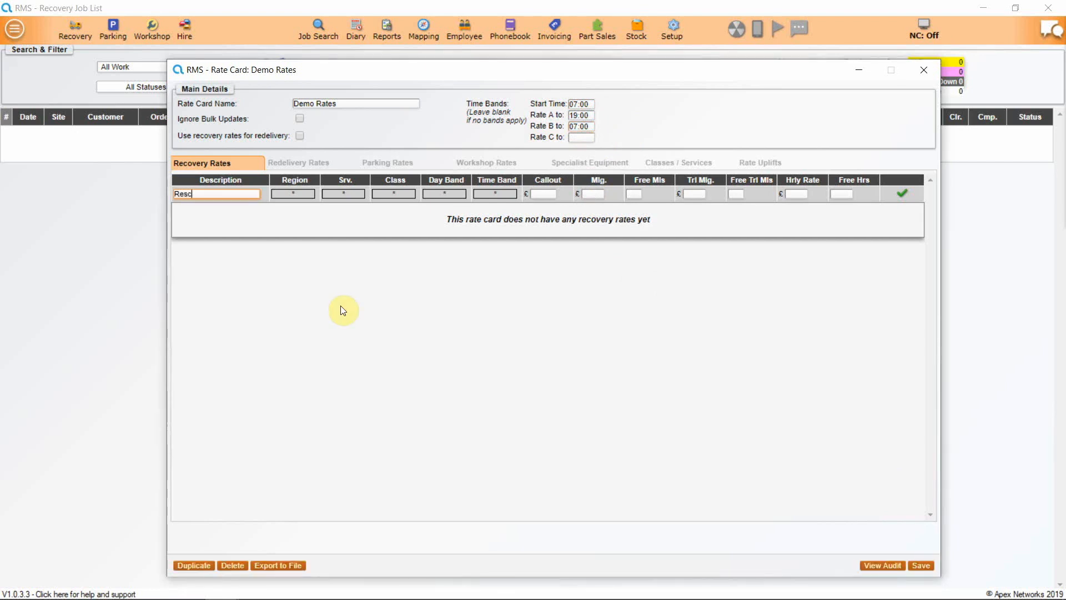
pyautogui.write('ue')
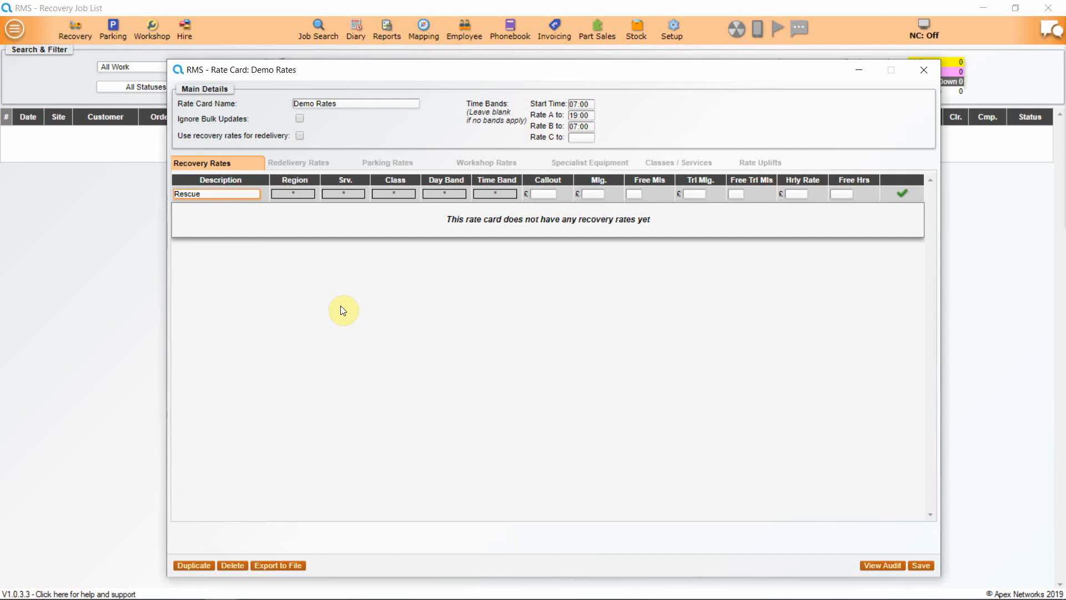
pyautogui.moveTo(325, 288)
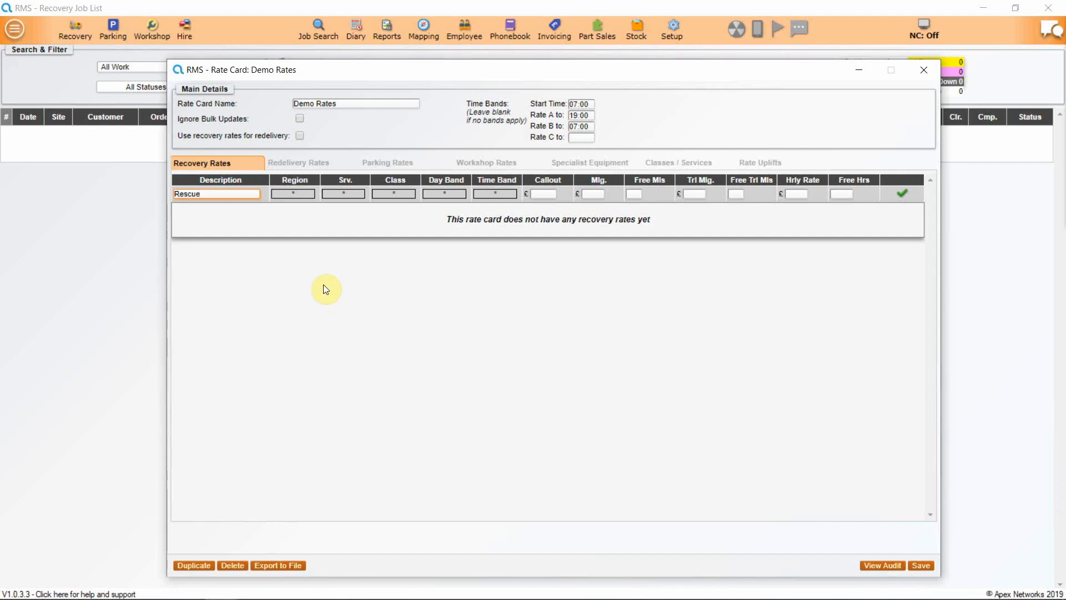
pyautogui.click(292, 193)
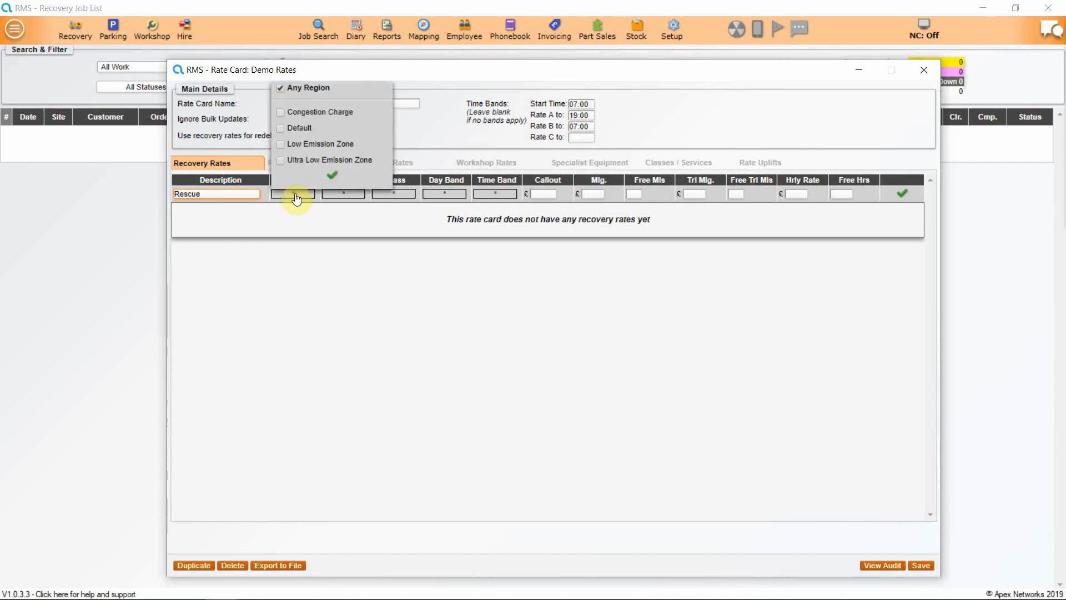
pyautogui.click(216, 194)
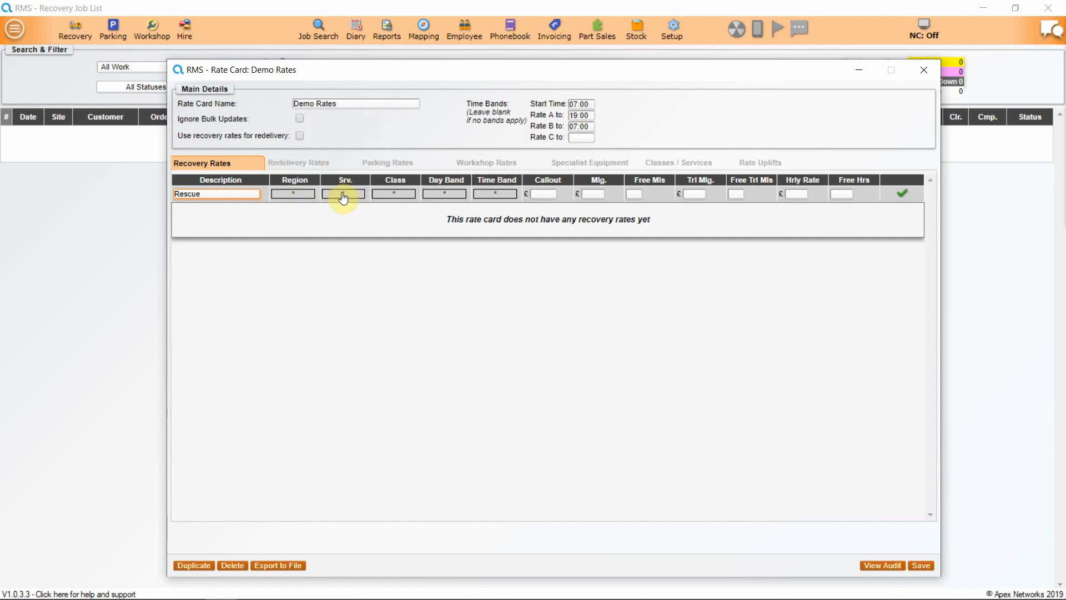
pyautogui.click(342, 194)
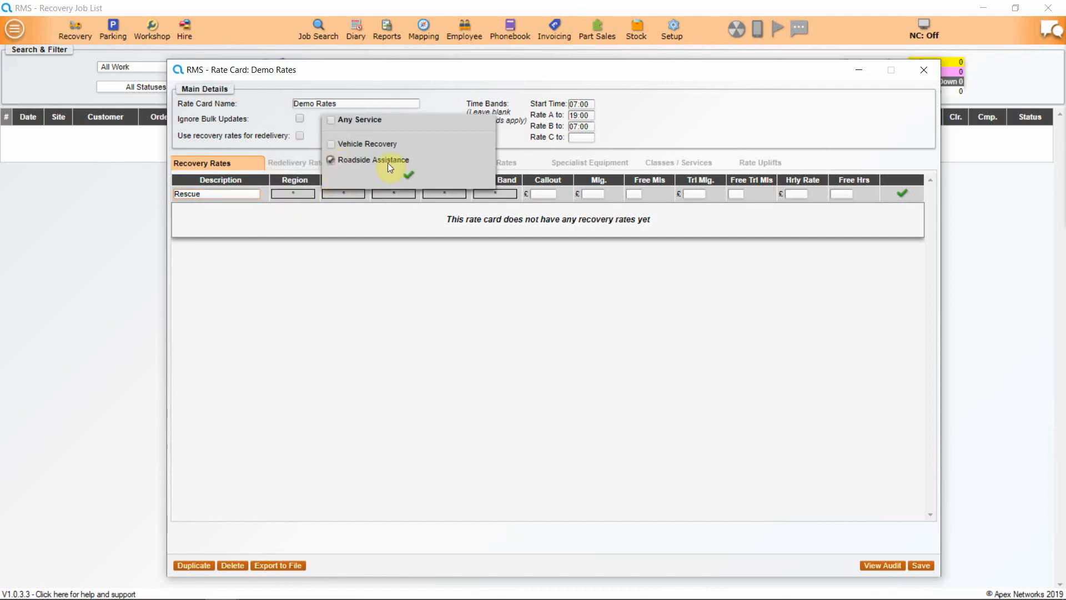
pyautogui.click(371, 159)
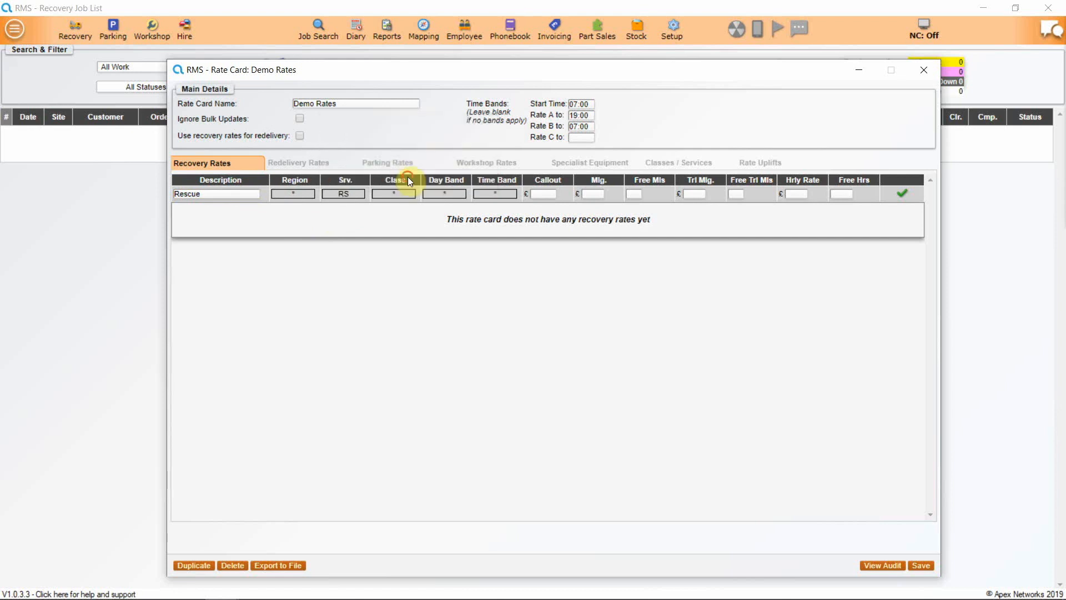
pyautogui.click(393, 193)
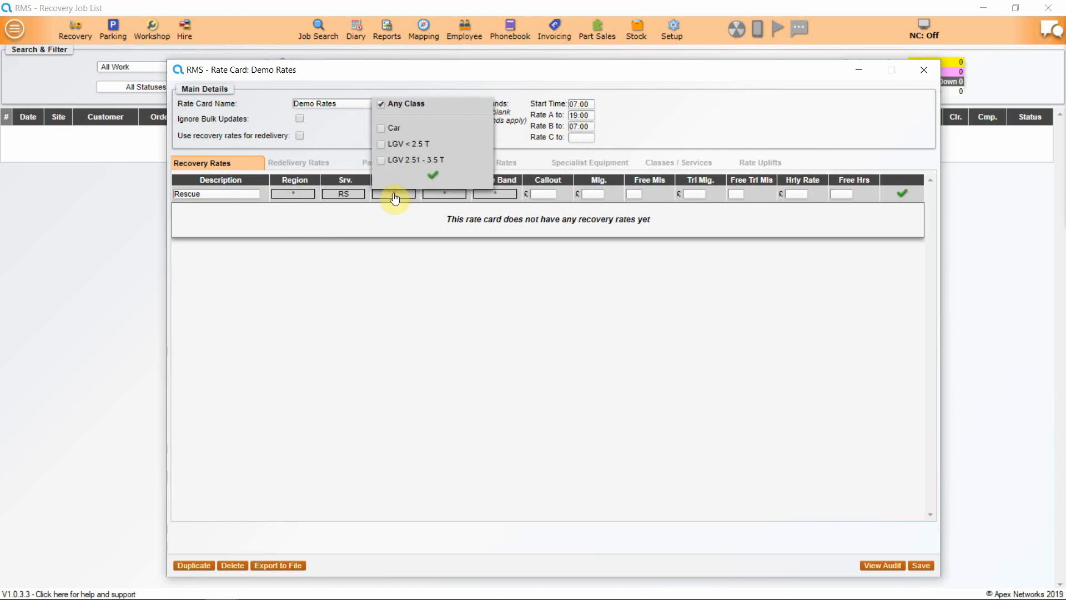
pyautogui.click(381, 128)
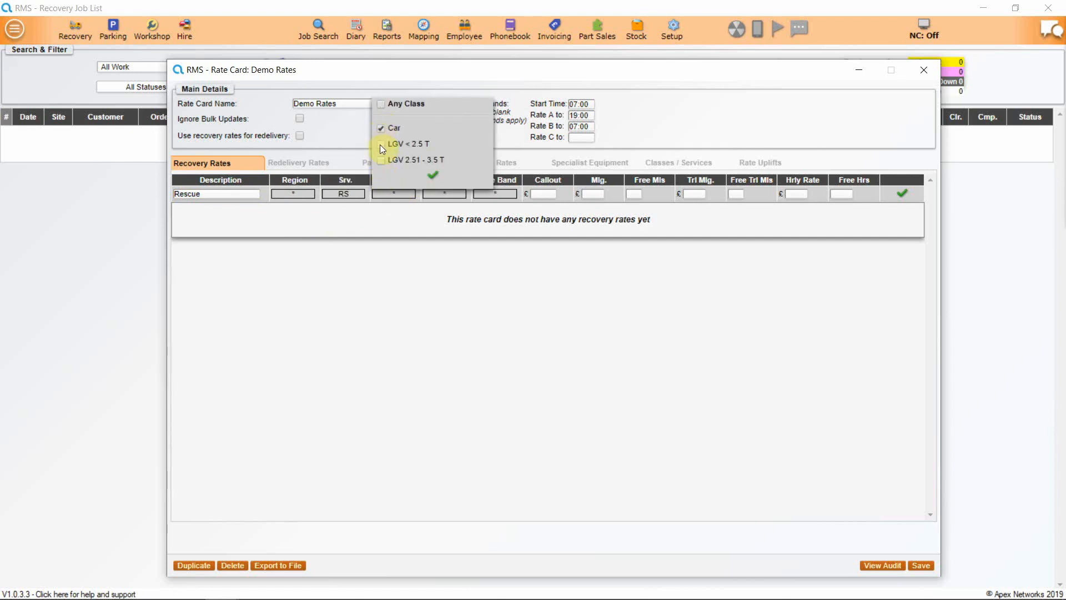
pyautogui.click(382, 143)
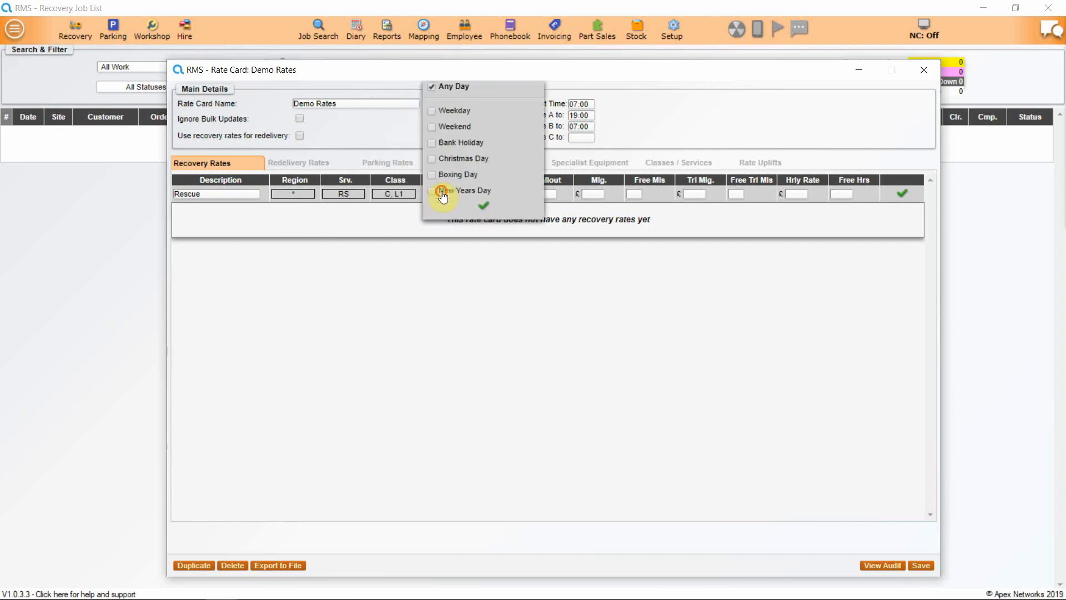
pyautogui.click(432, 87)
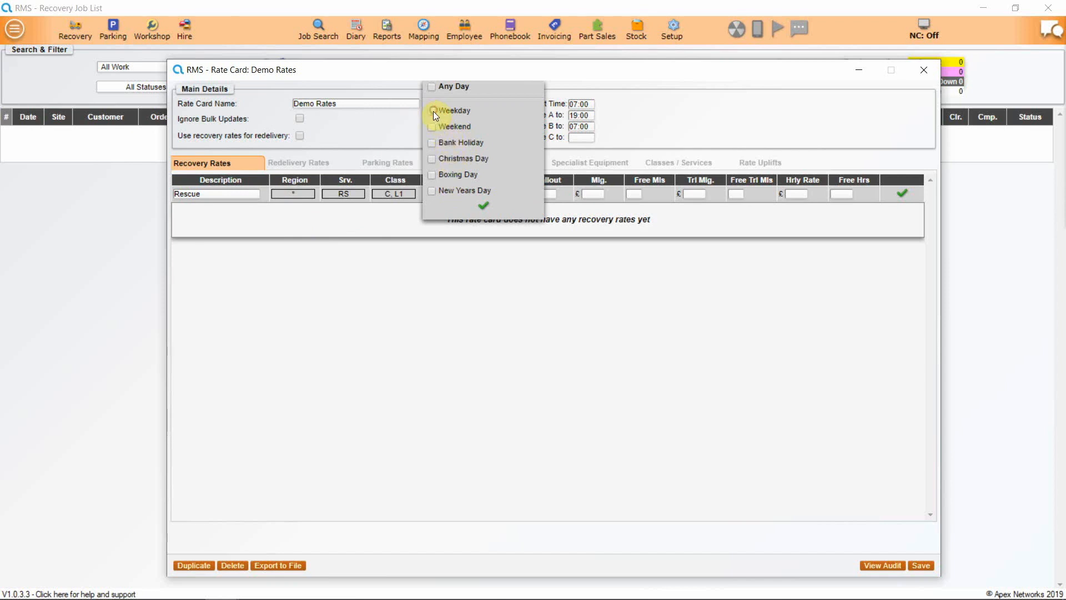
pyautogui.click(454, 111)
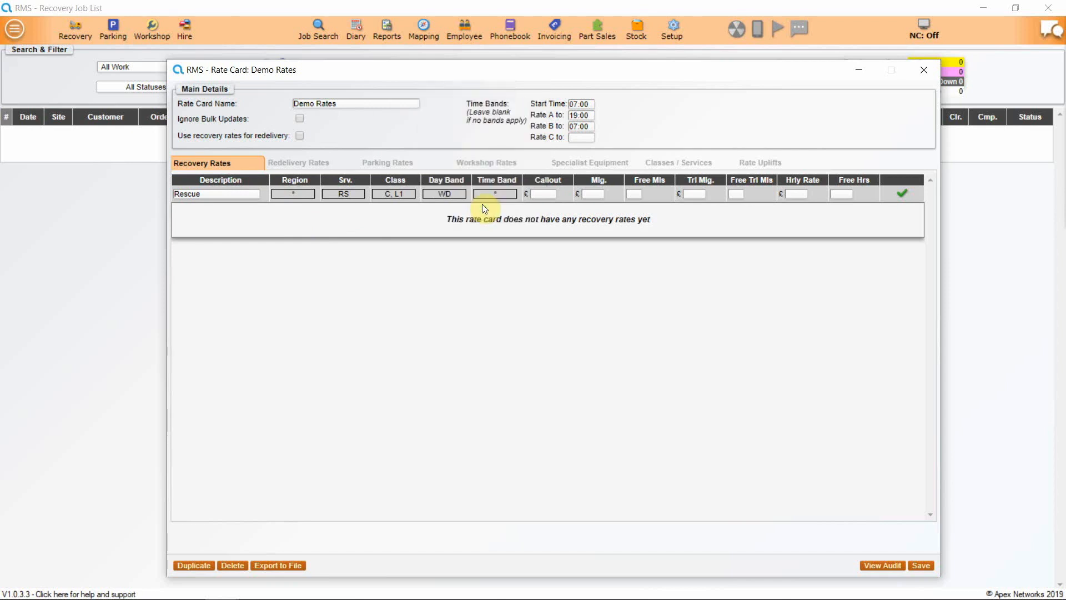
pyautogui.click(495, 194)
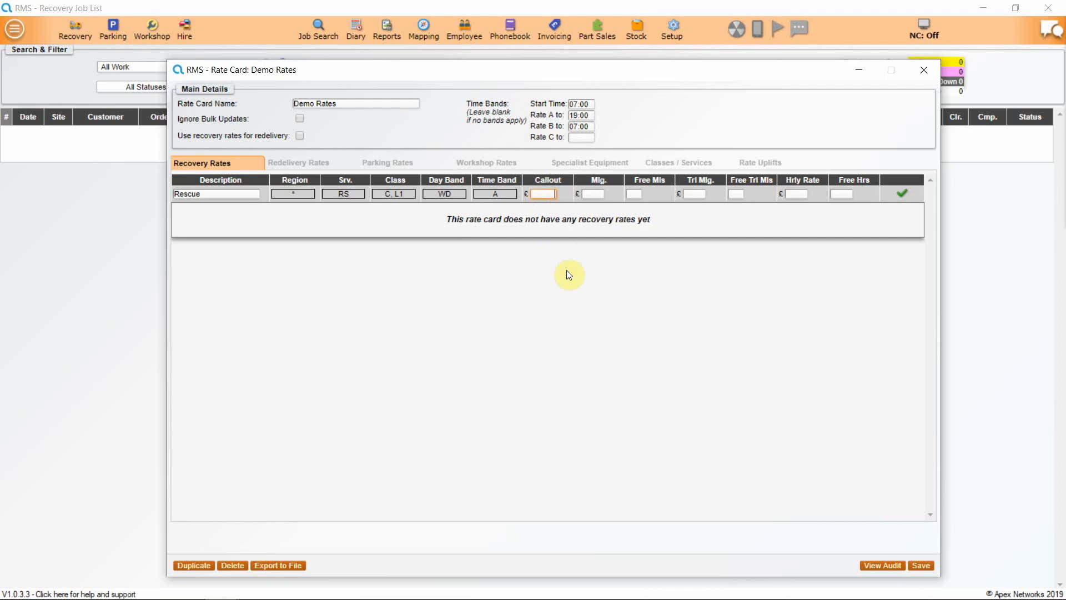
# Enter callout £45, mileage £1.10, 20 free miles, trailer mileage £0.95, and add the line
pyautogui.write('45')
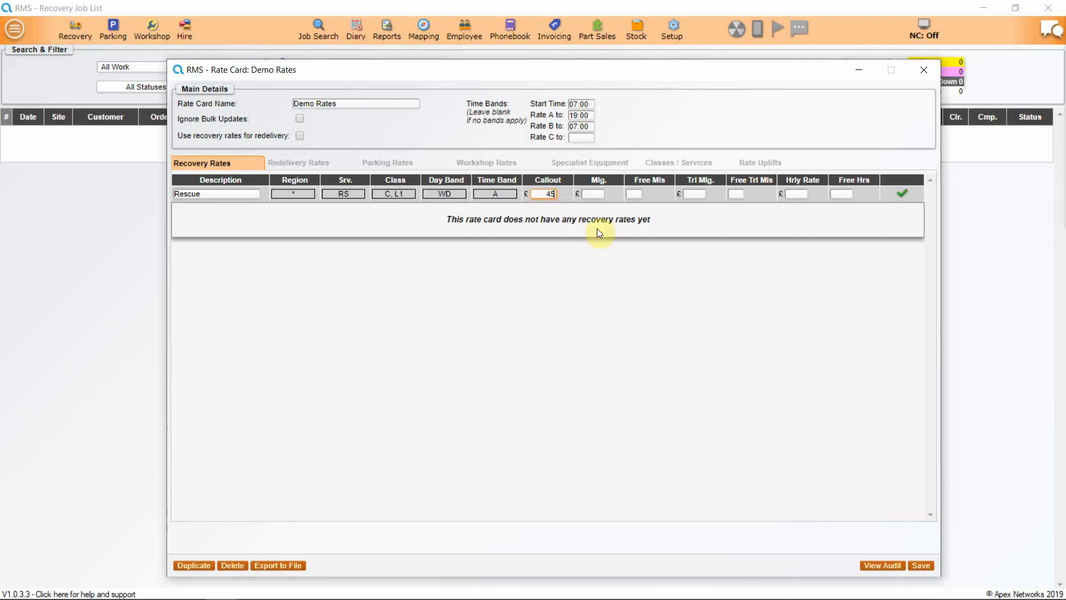
pyautogui.click(594, 194)
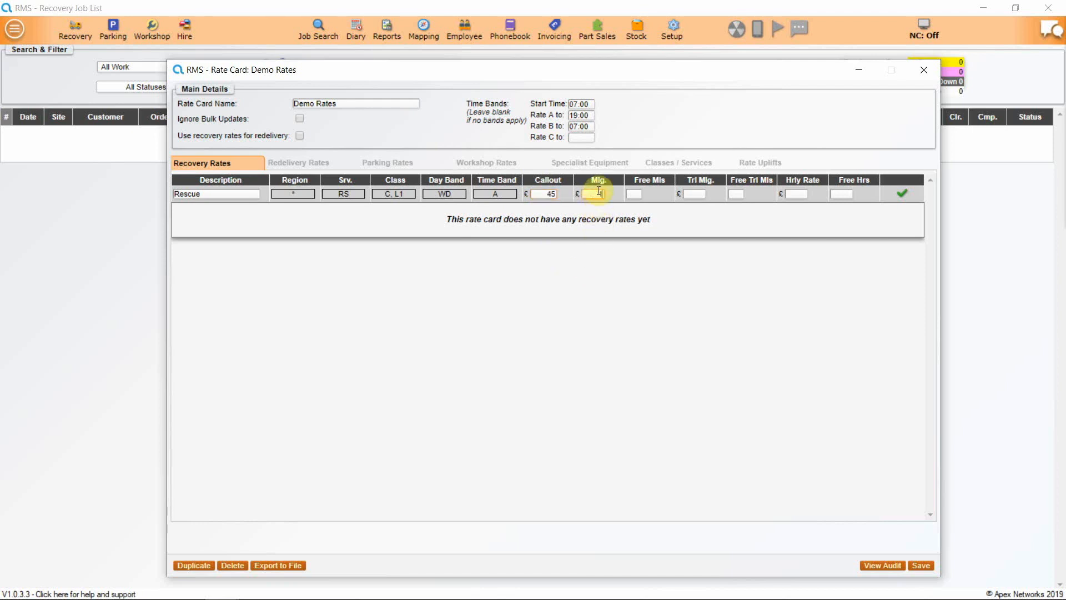
pyautogui.write('1.10')
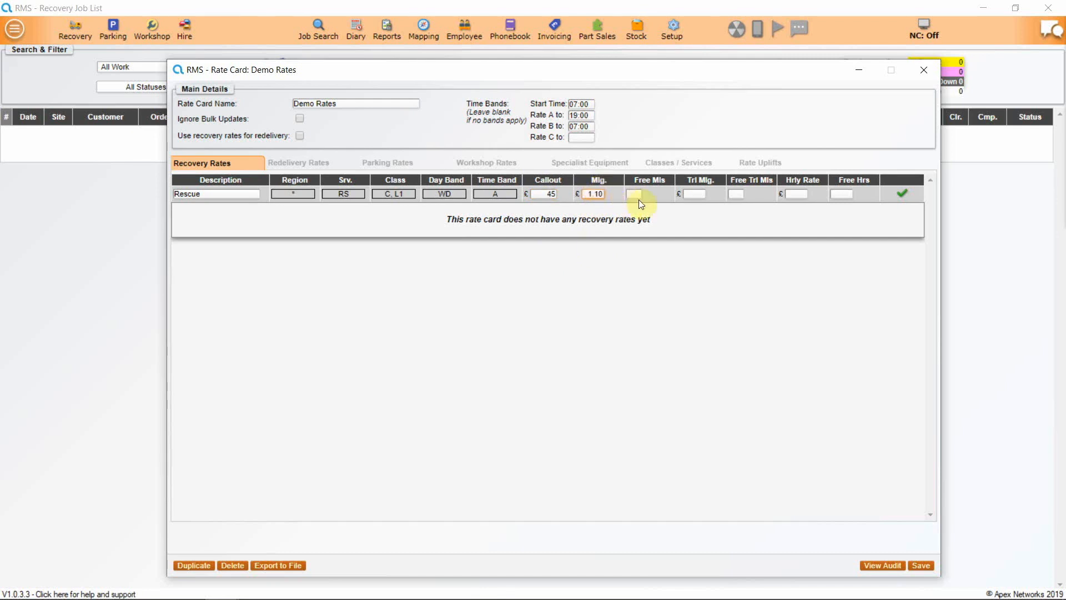
pyautogui.click(646, 194)
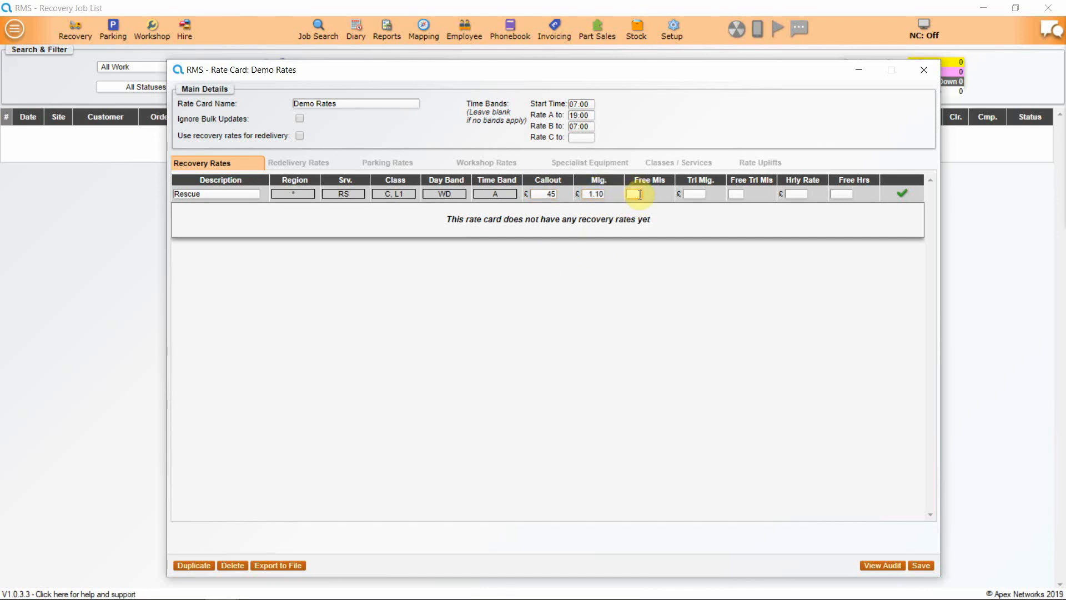
pyautogui.write('20')
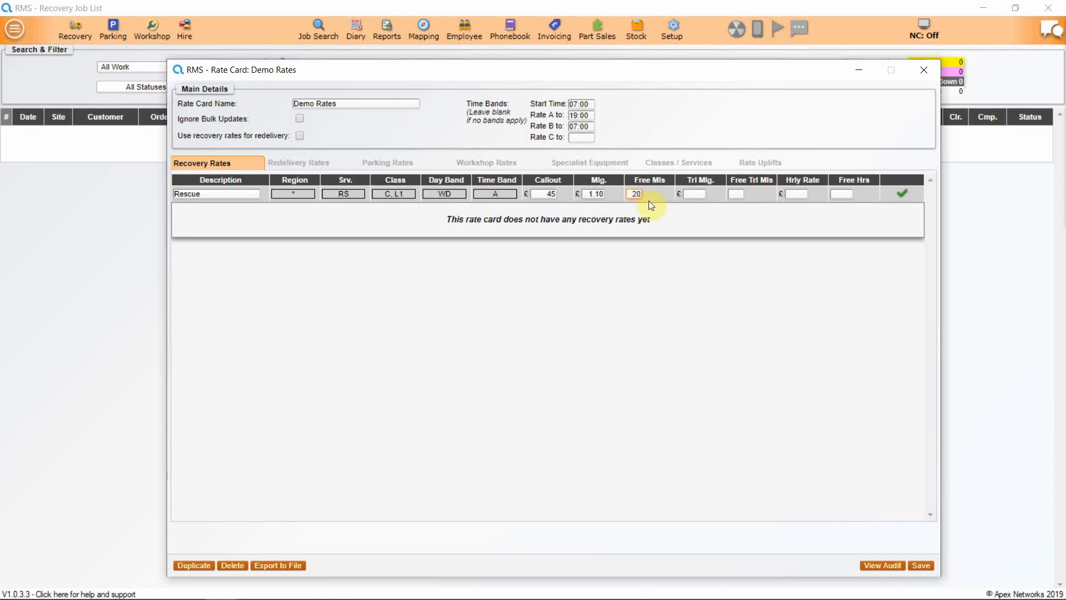
pyautogui.click(694, 193)
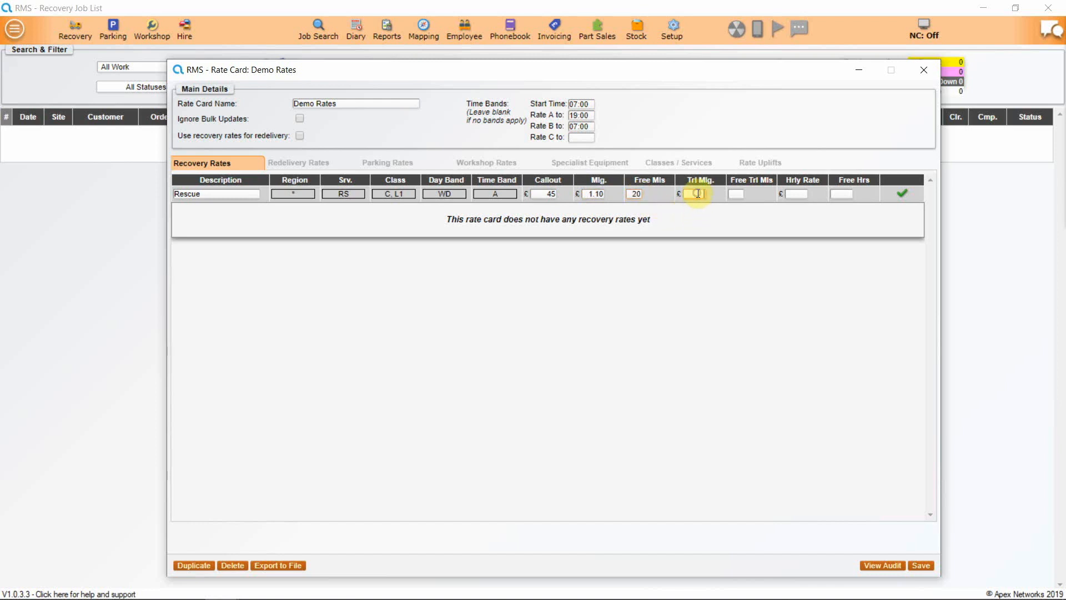
pyautogui.write('0.95')
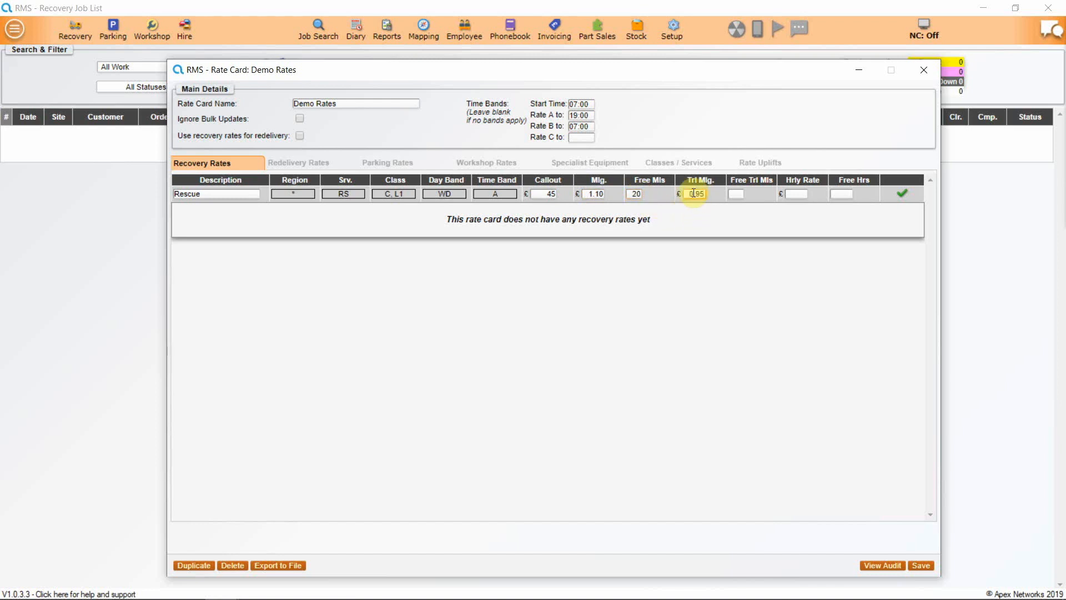
pyautogui.click(750, 194)
pyautogui.write('0')
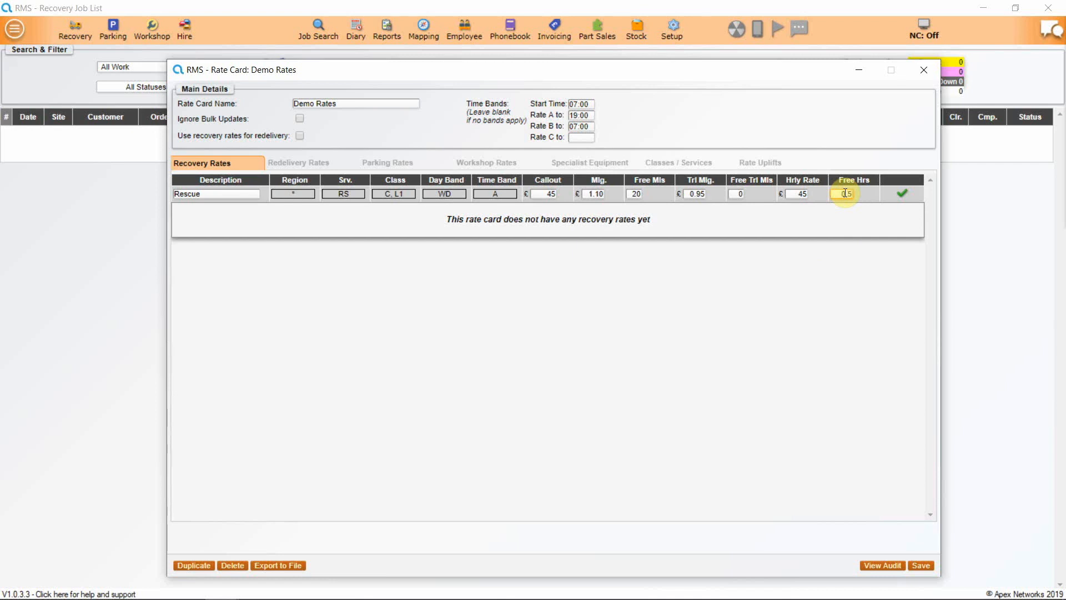
pyautogui.click(901, 194)
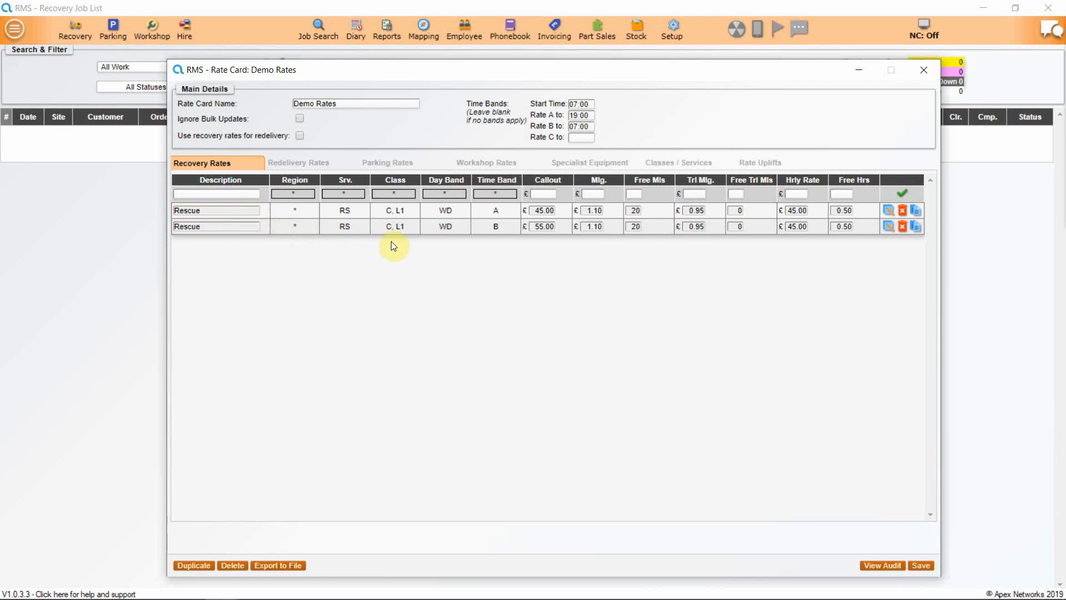
pyautogui.moveTo(465, 229)
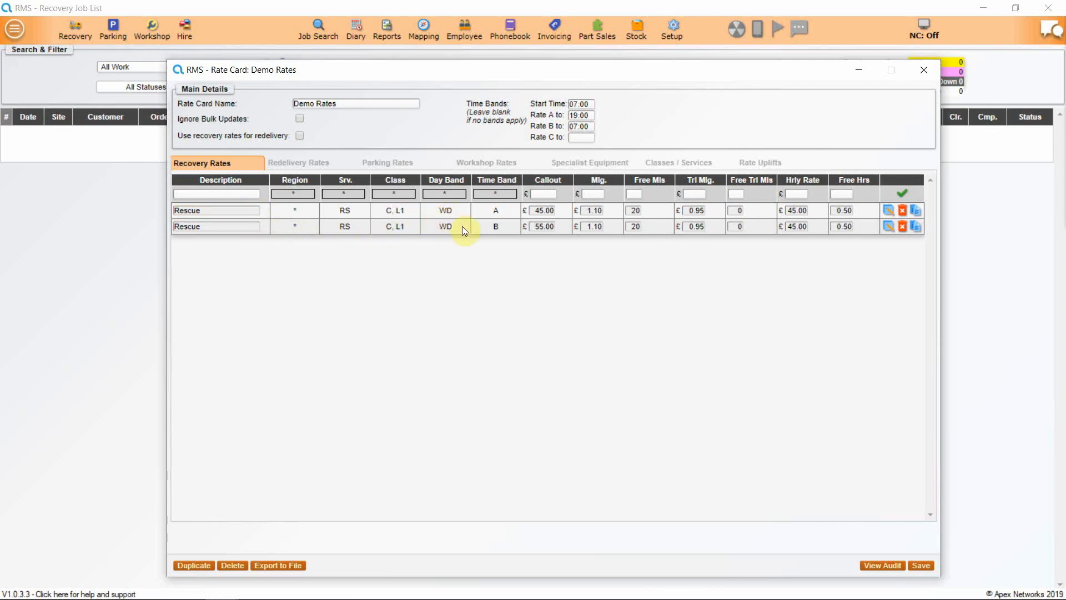
# Check both Rescue lines and open the Day Band choices on the entry row
pyautogui.click(542, 210)
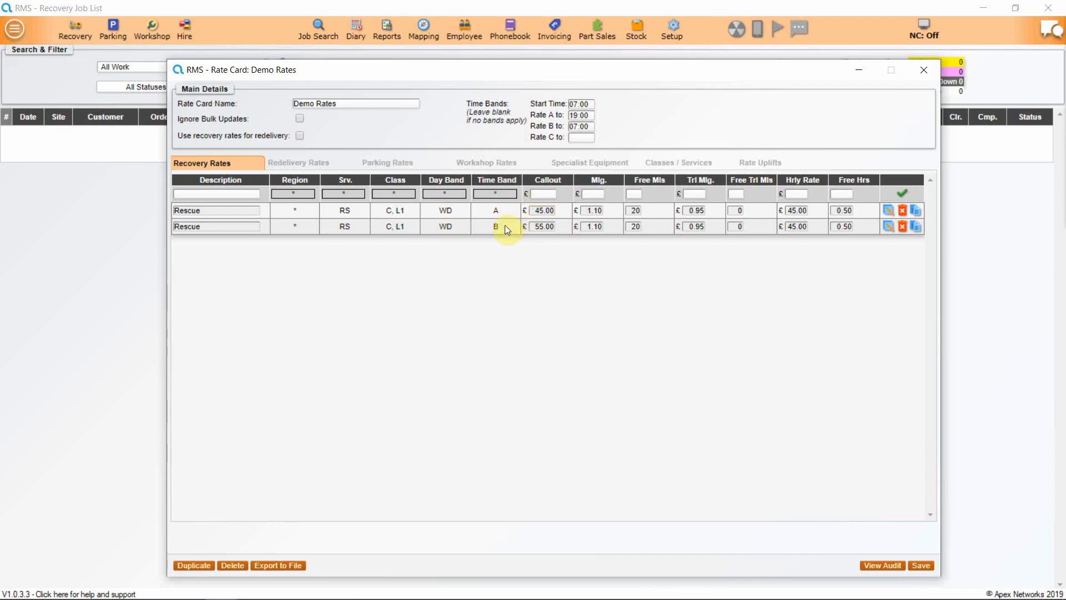
pyautogui.click(542, 226)
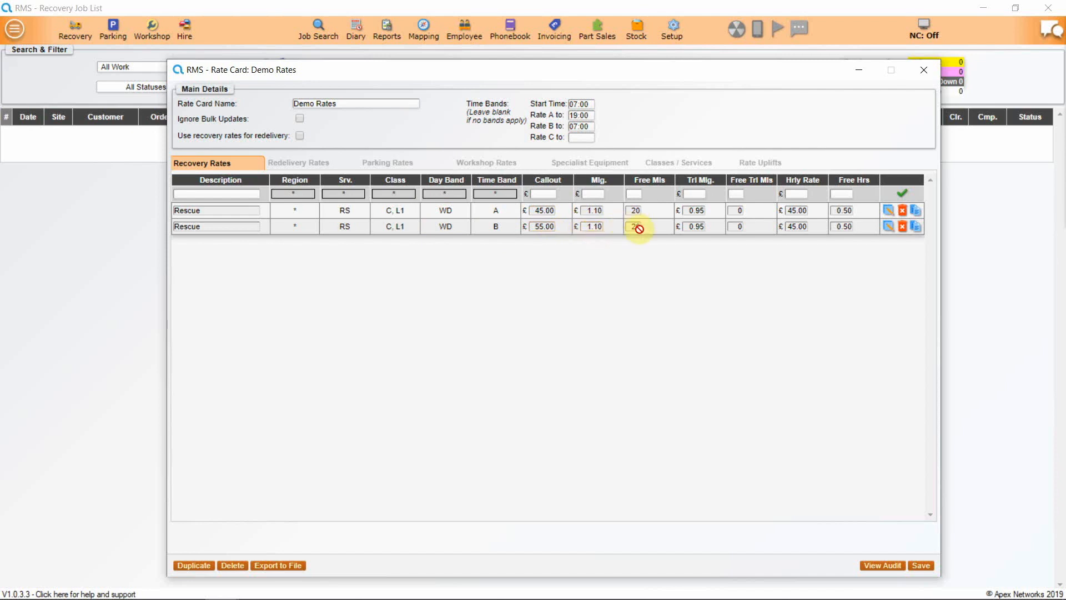
pyautogui.click(445, 210)
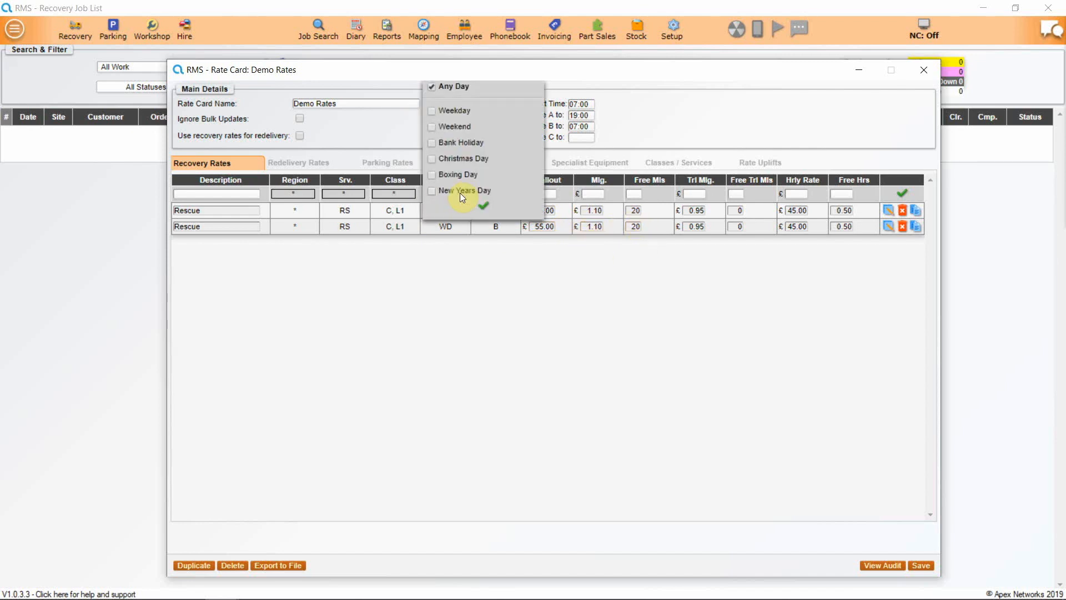
pyautogui.moveTo(440, 163)
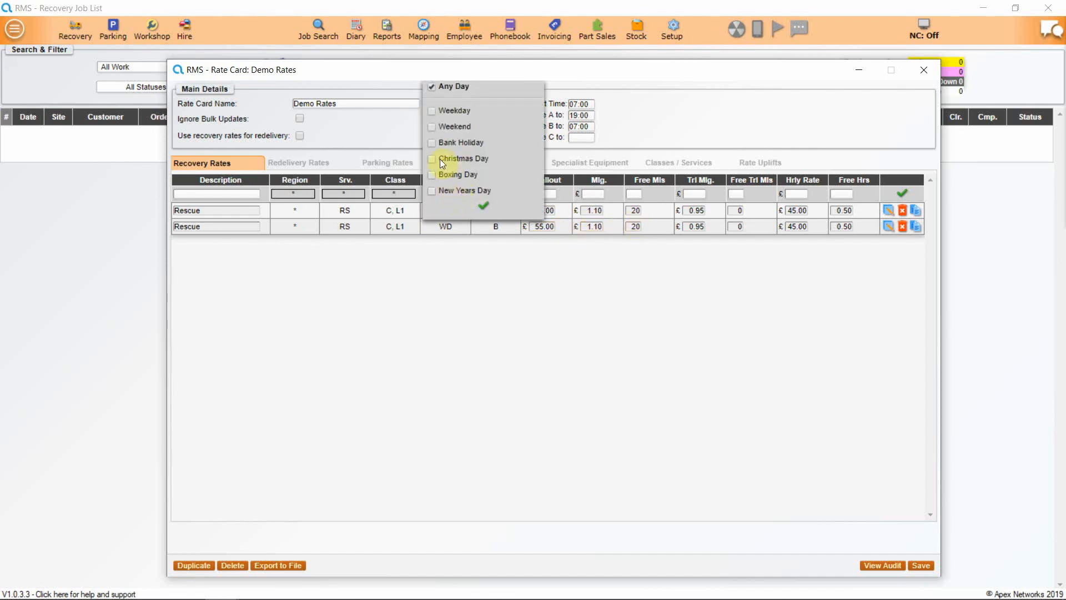
pyautogui.moveTo(434, 129)
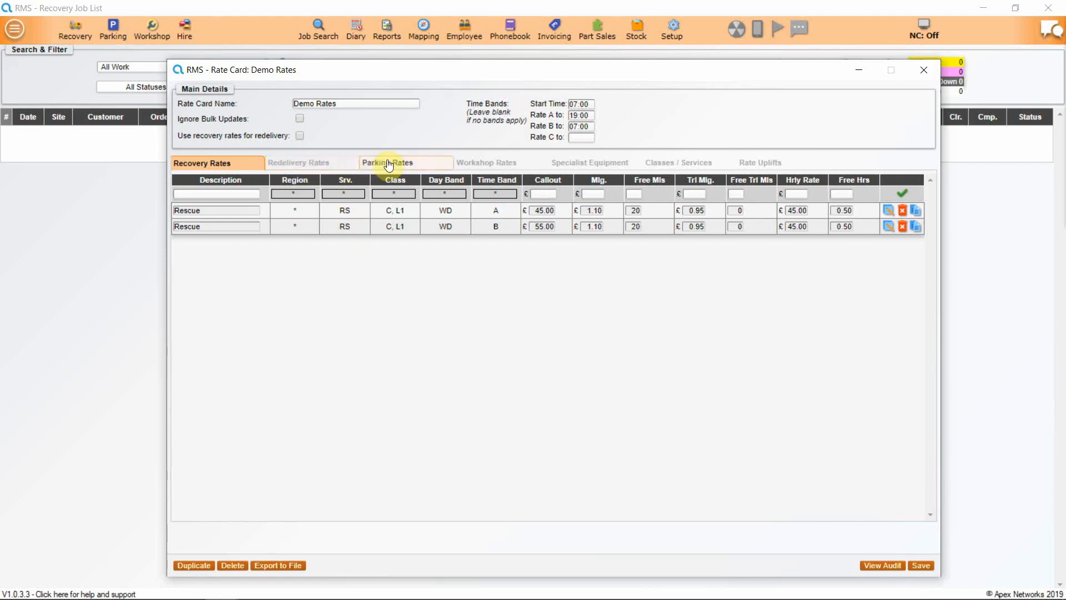
# Add Storage parking rates for C, L1 at £25 and L2 at £35, each with 1 free day
pyautogui.click(387, 163)
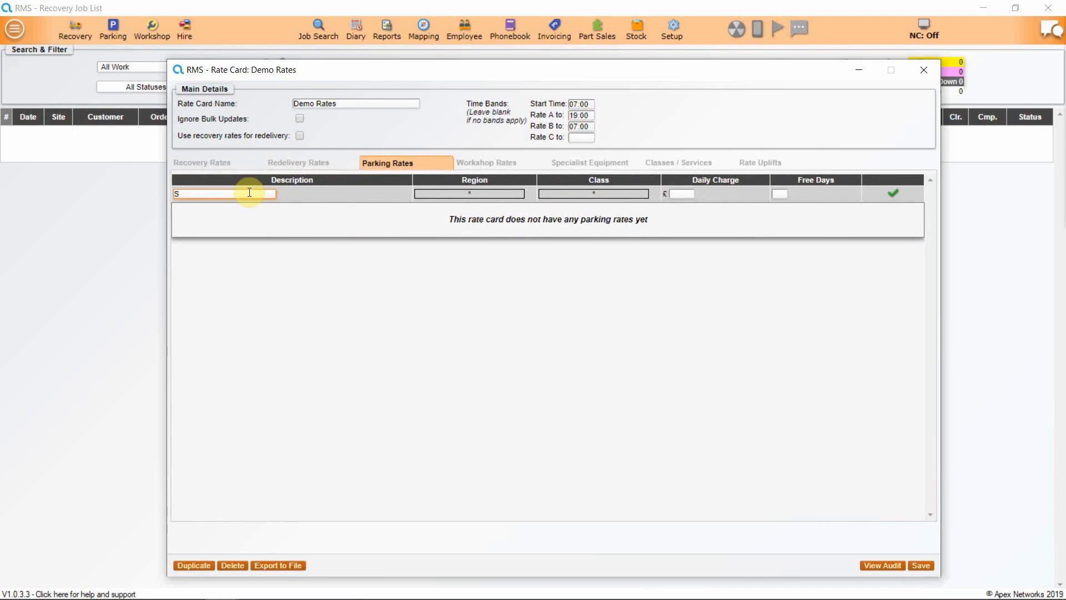
pyautogui.write('torage')
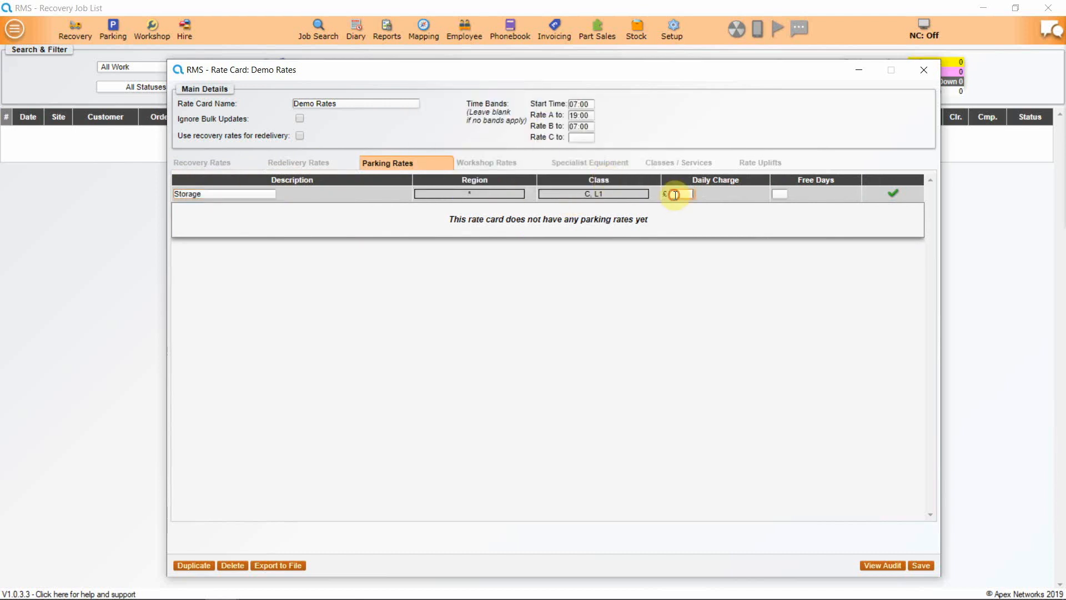
pyautogui.write('25')
pyautogui.click(779, 194)
pyautogui.write('1')
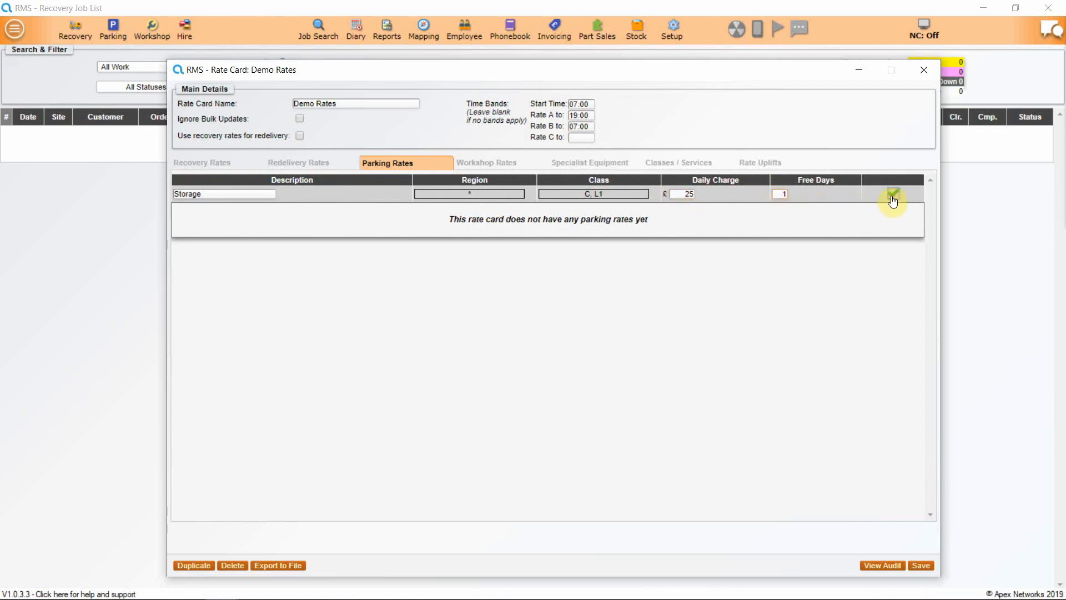
pyautogui.click(893, 193)
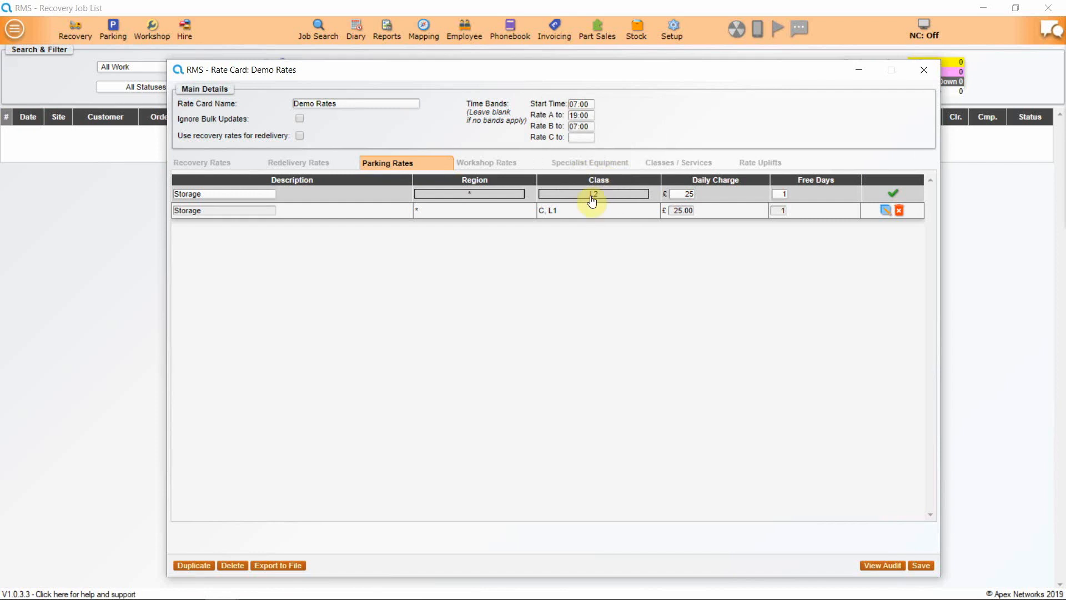
pyautogui.click(893, 194)
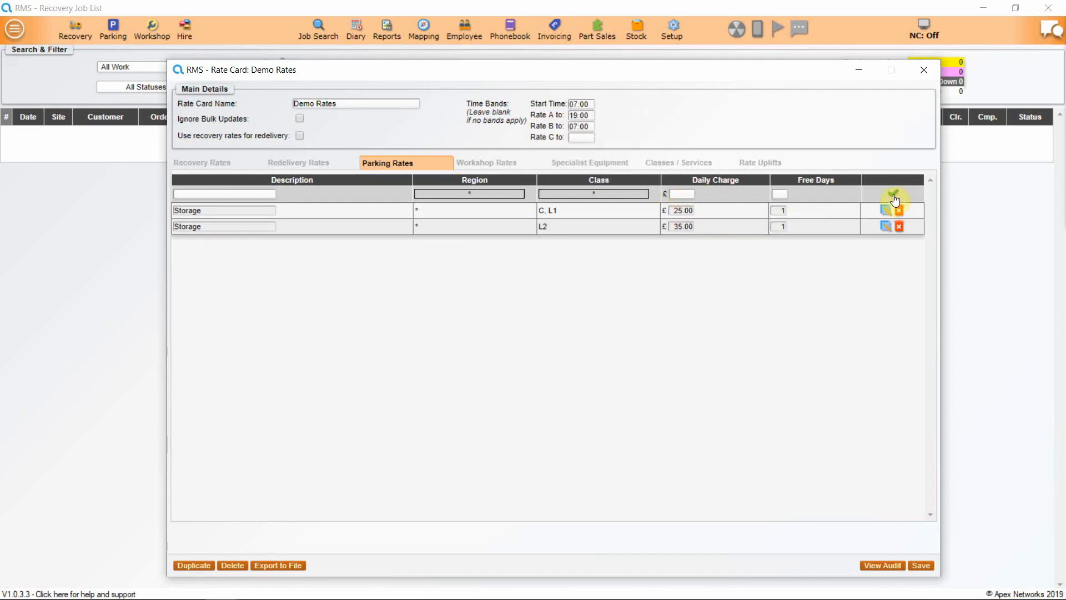
pyautogui.click(201, 163)
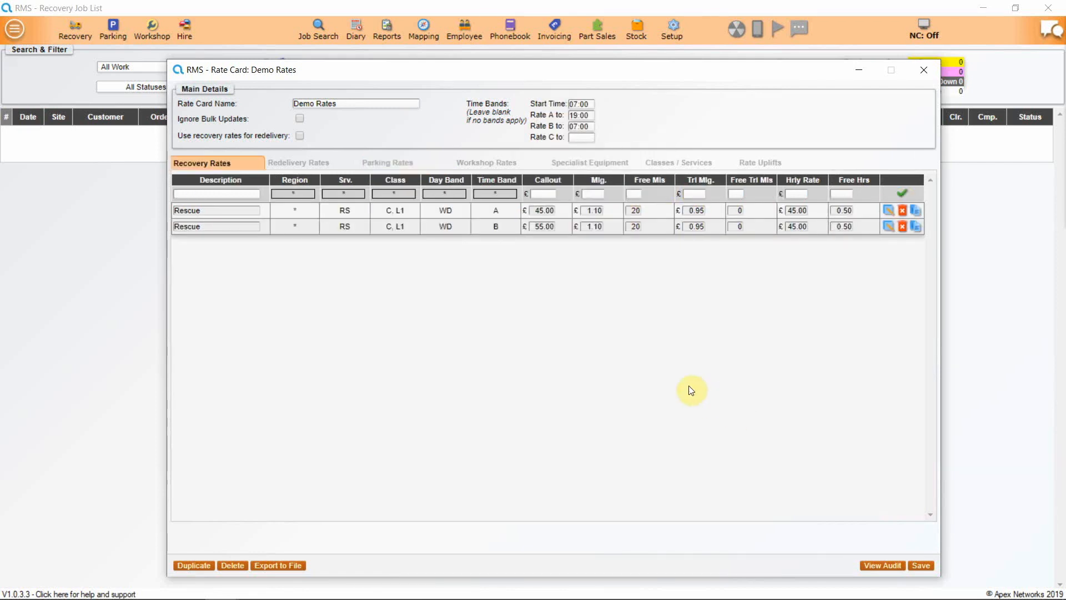
# Browse the Workshop Rates categories, then view the empty Specialist Equipment rates
pyautogui.click(485, 162)
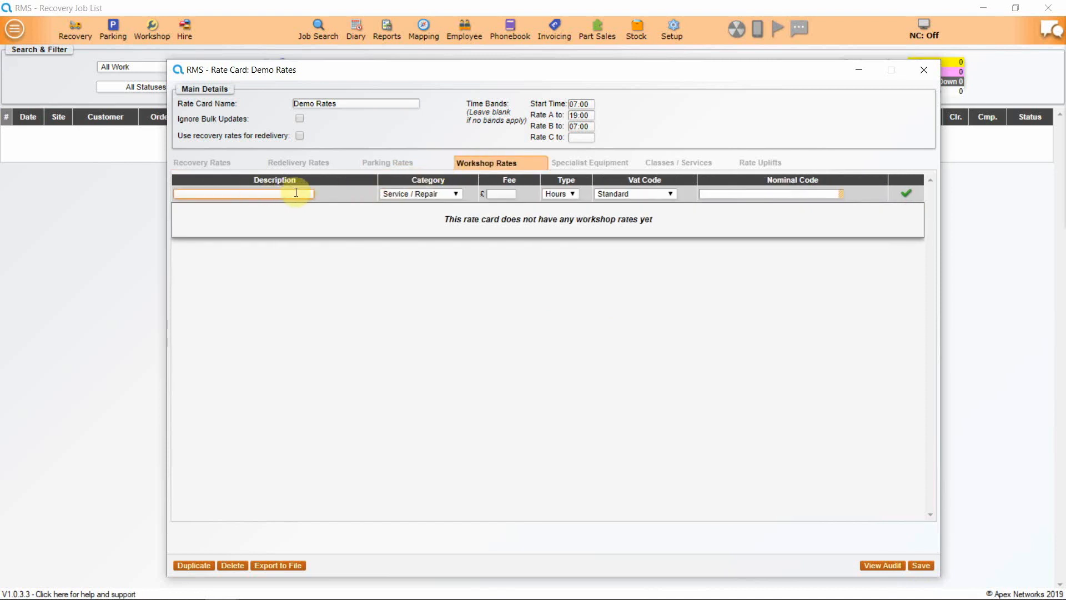
pyautogui.click(455, 194)
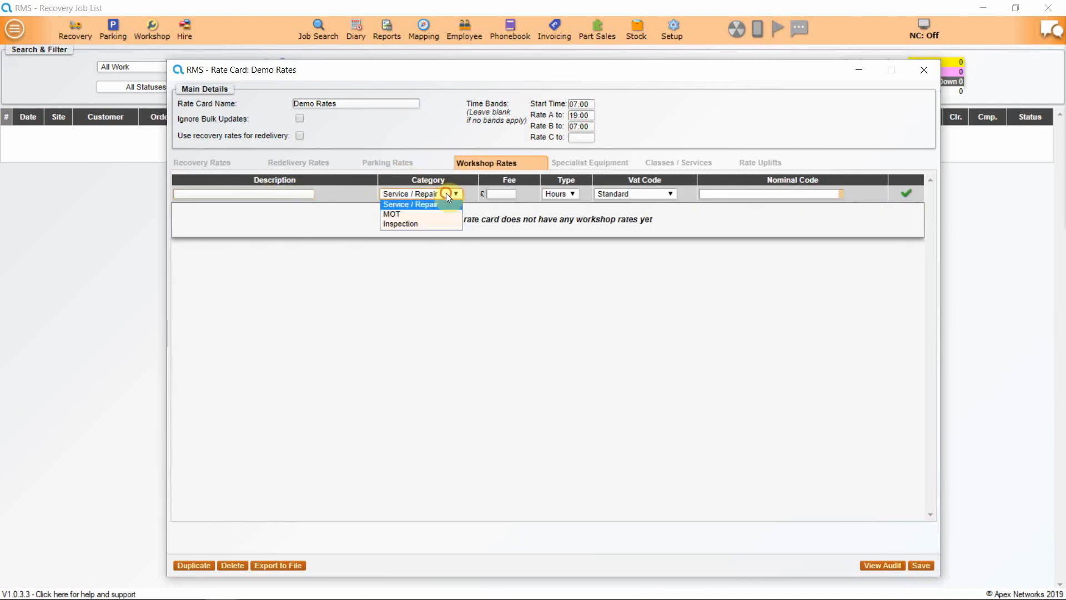
pyautogui.click(409, 194)
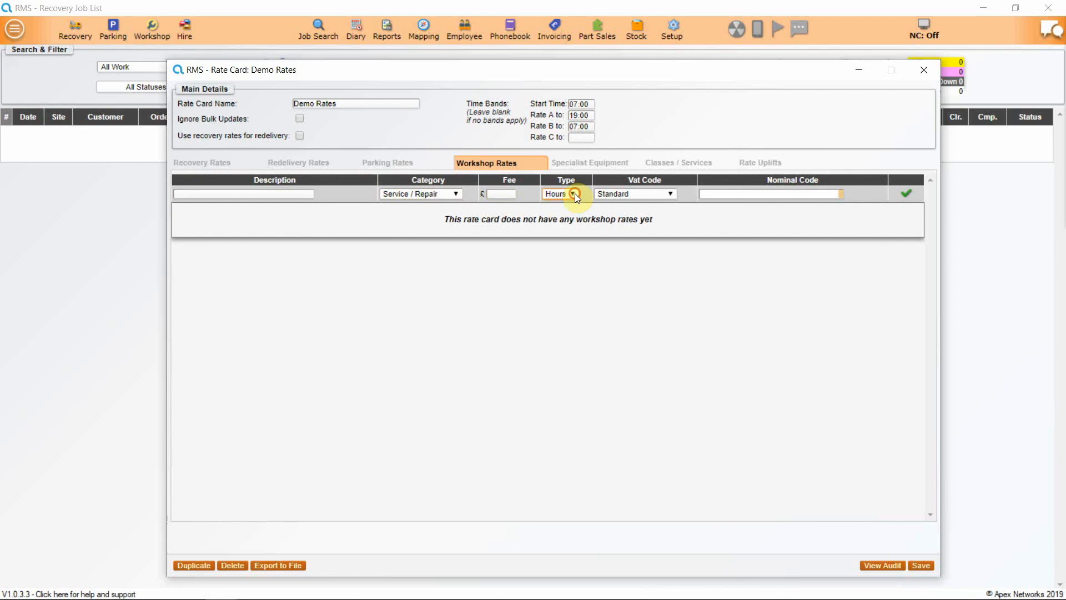
pyautogui.moveTo(577, 281)
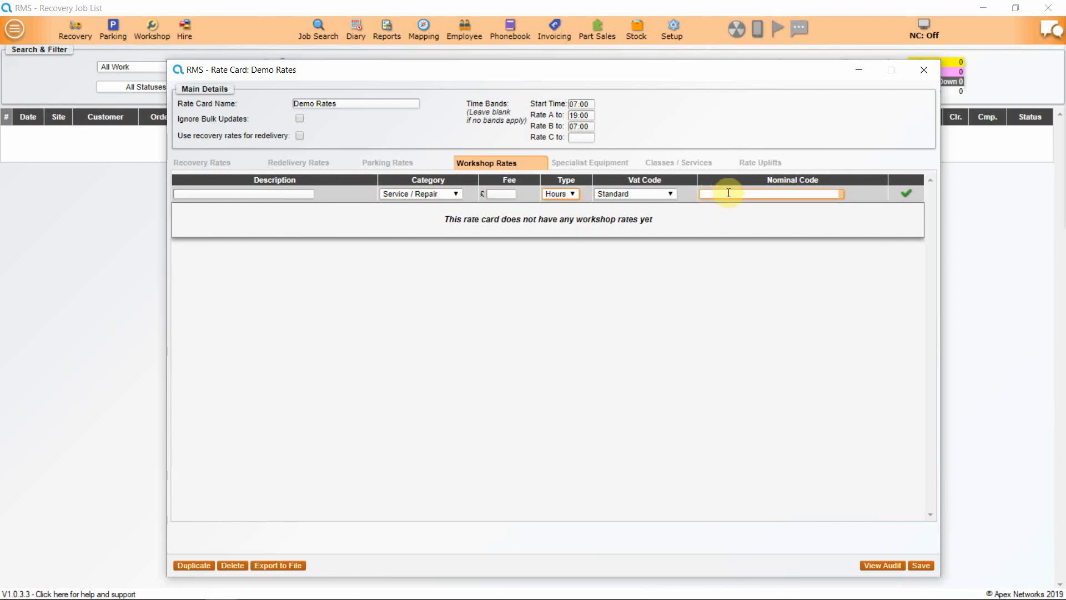
pyautogui.moveTo(613, 359)
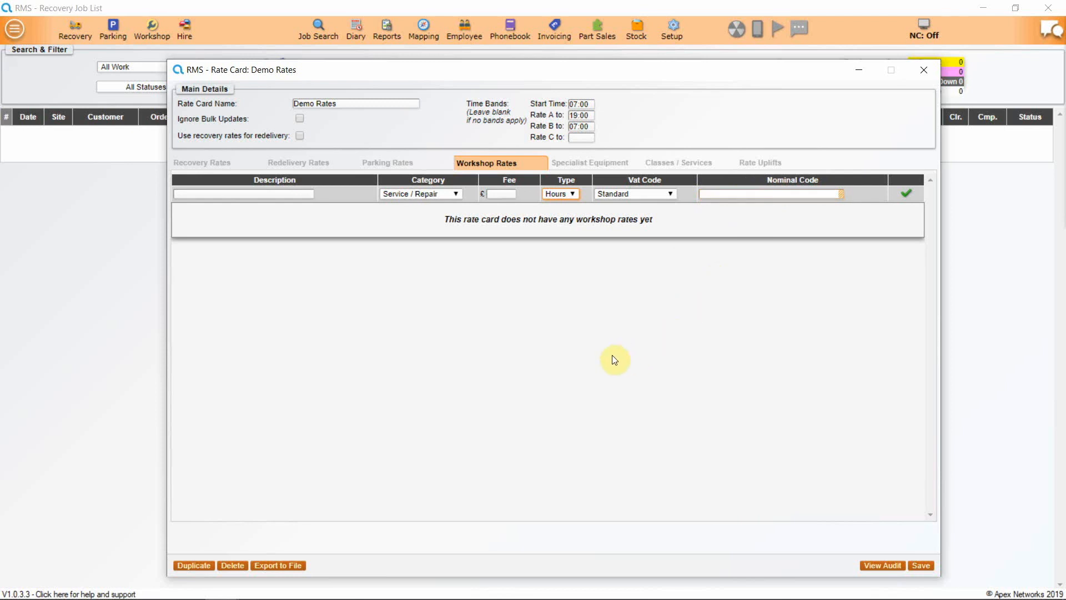
pyautogui.moveTo(582, 351)
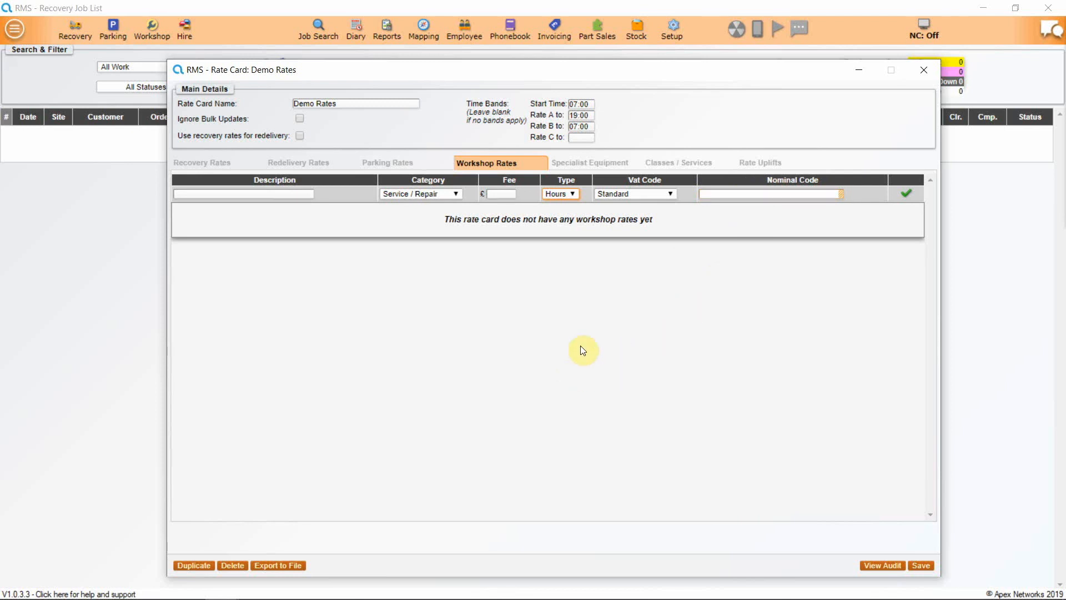
pyautogui.click(590, 162)
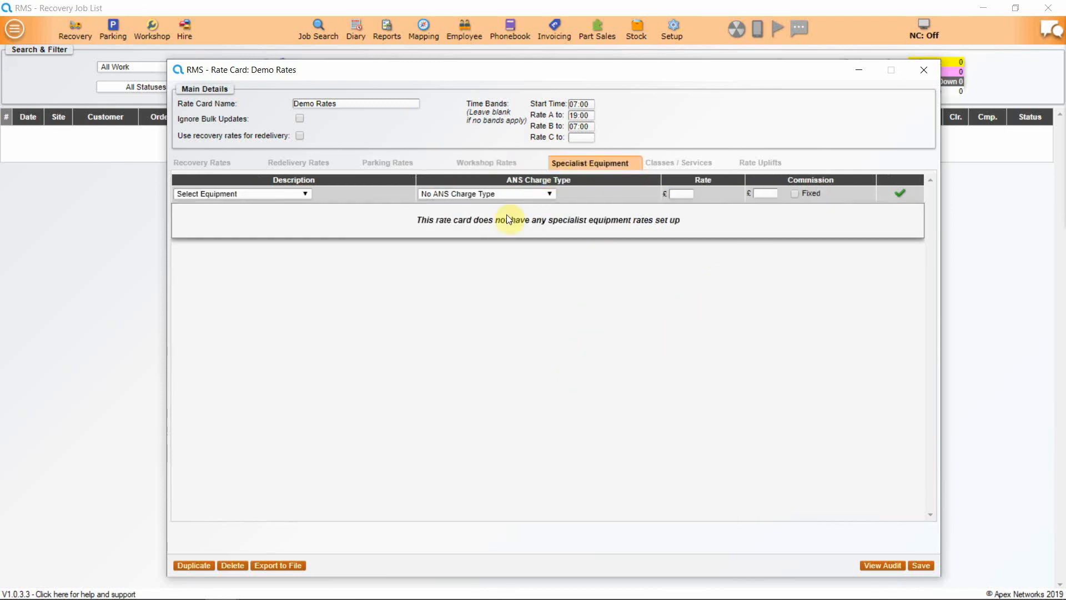
# Add Absorbent Granules at £17.50 with £2.50 fixed commission, then enter Bed Clean at £25.00
pyautogui.click(304, 194)
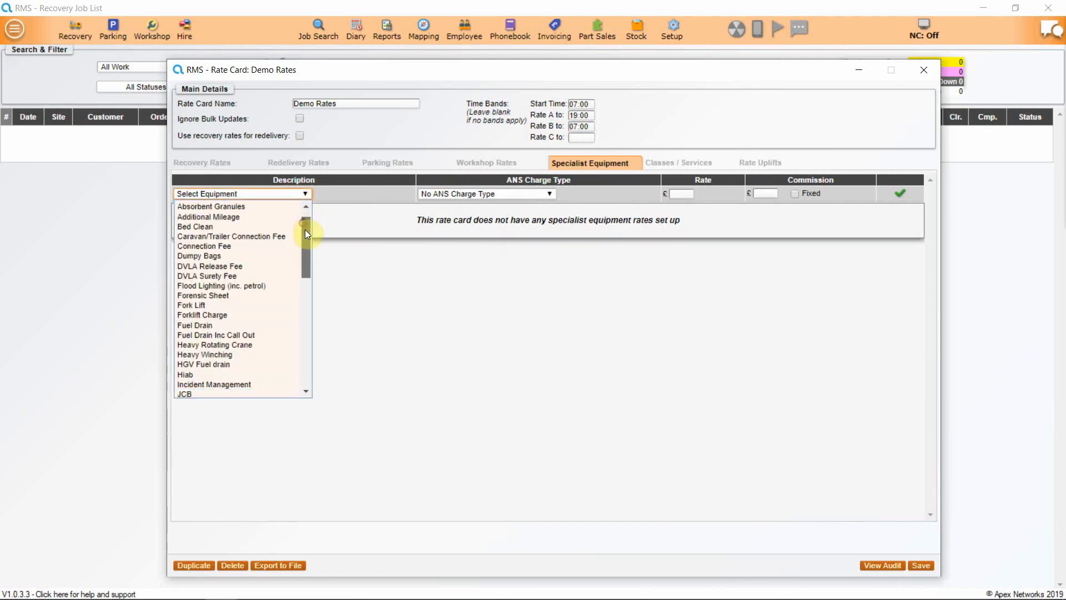
pyautogui.scroll(-3)
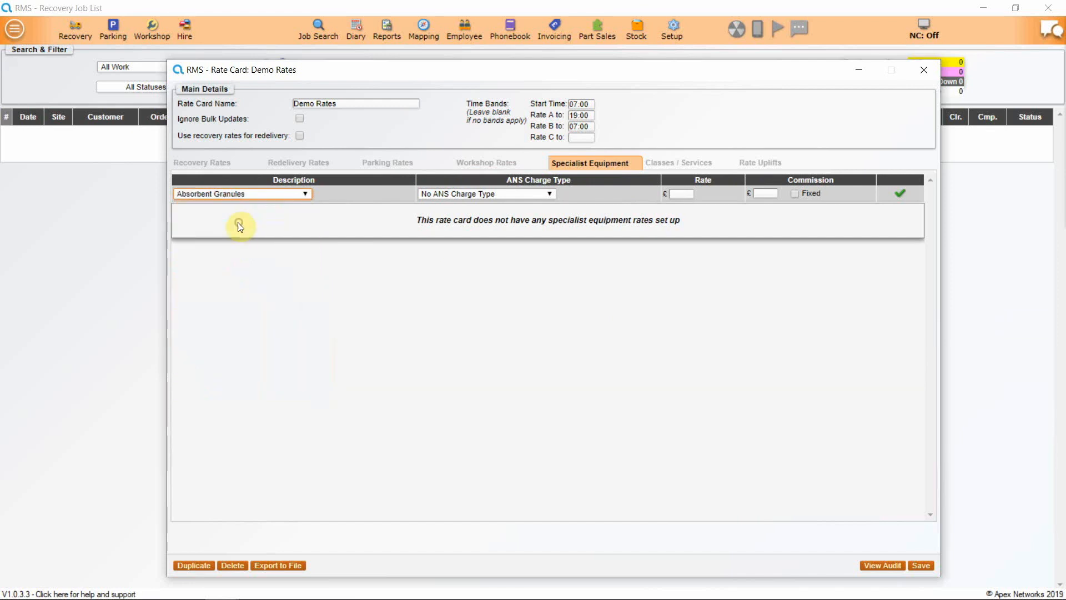
pyautogui.click(678, 194)
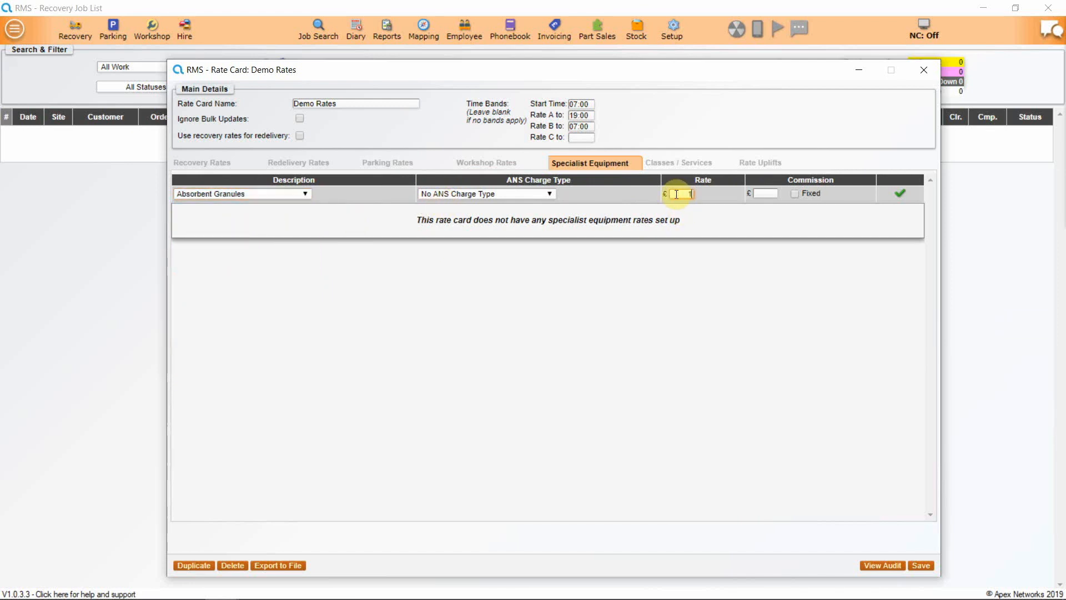
pyautogui.write('17.50')
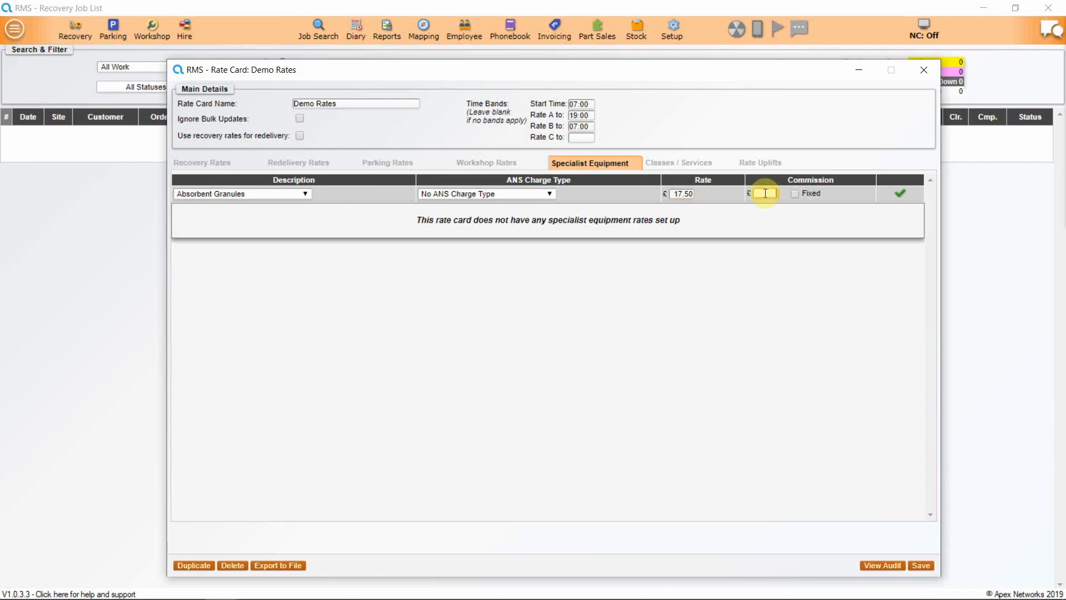
pyautogui.write('2.50')
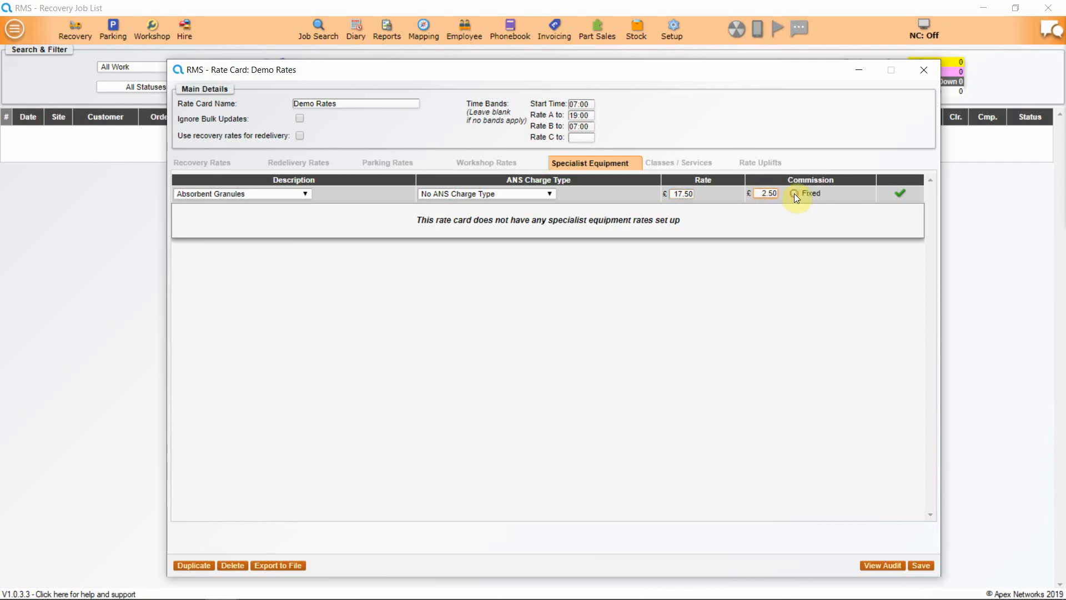
pyautogui.click(899, 194)
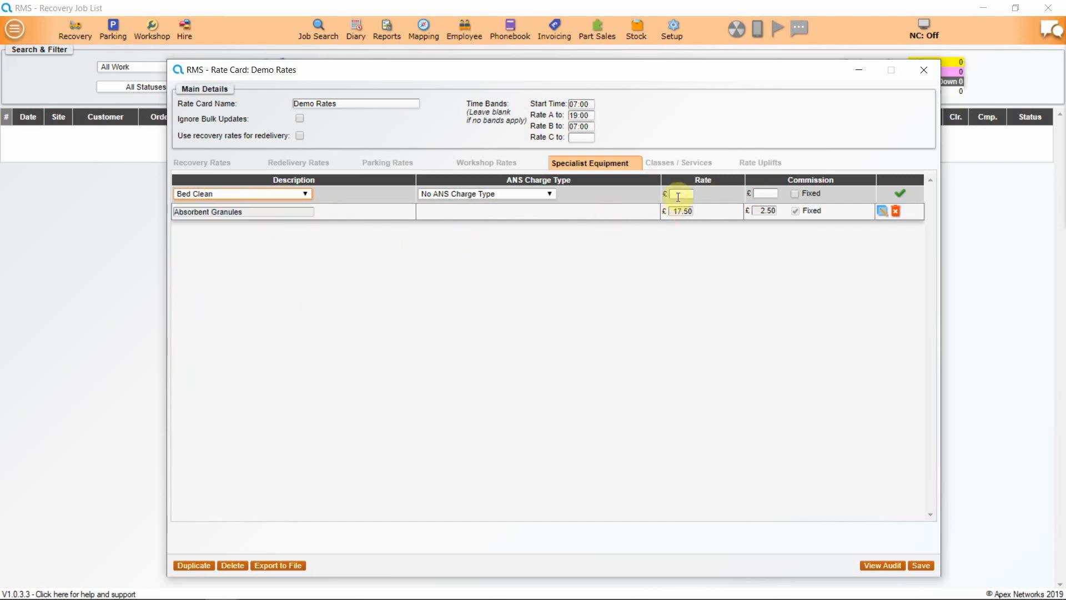
pyautogui.write('25.00')
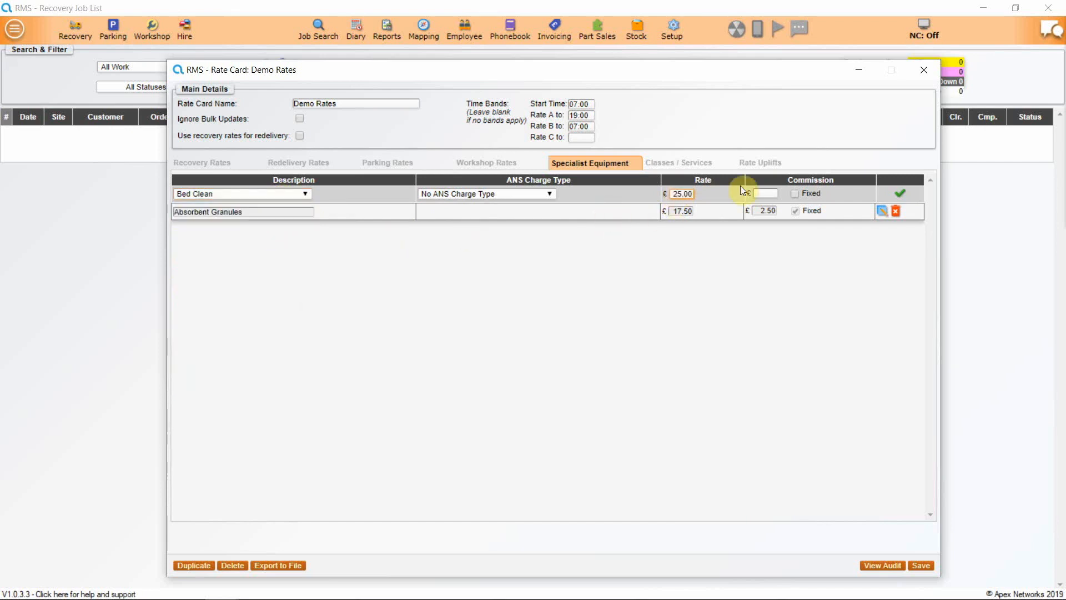